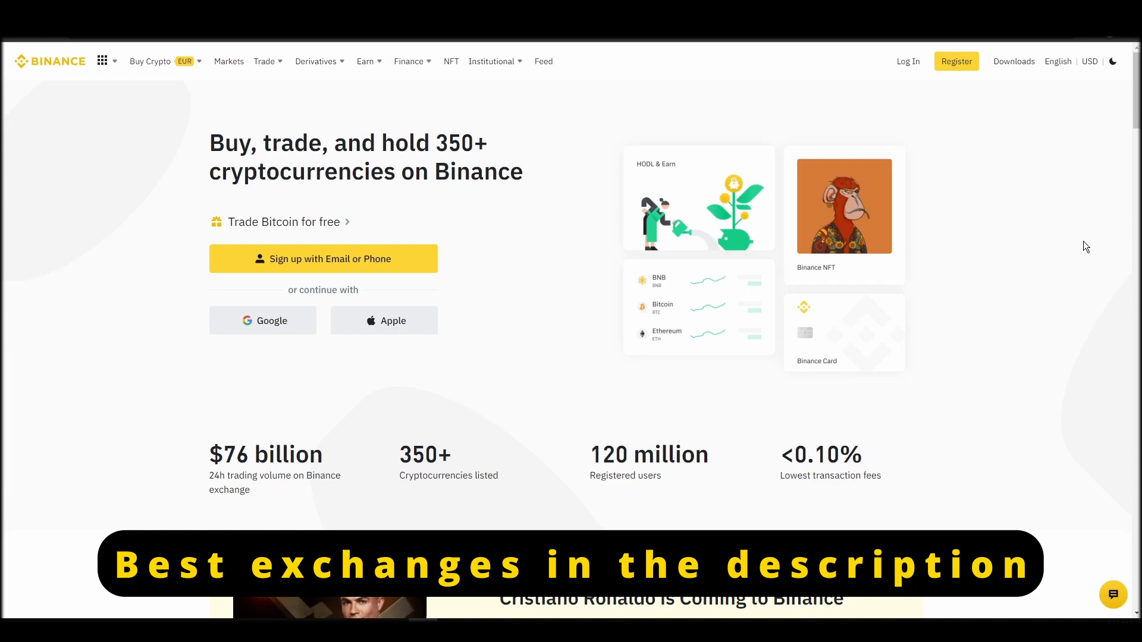
Create a Binance personal account with email and pass the slider security puzzle
{"action": "left_click", "coordinate": [957, 61]}
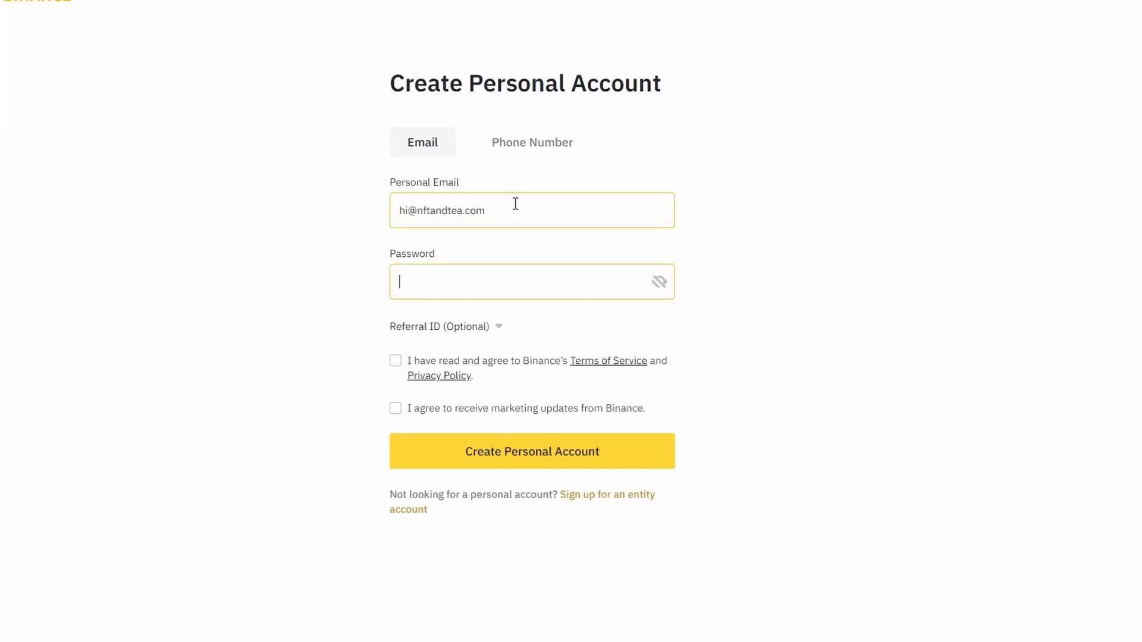
{"action": "left_click", "coordinate": [531, 451]}
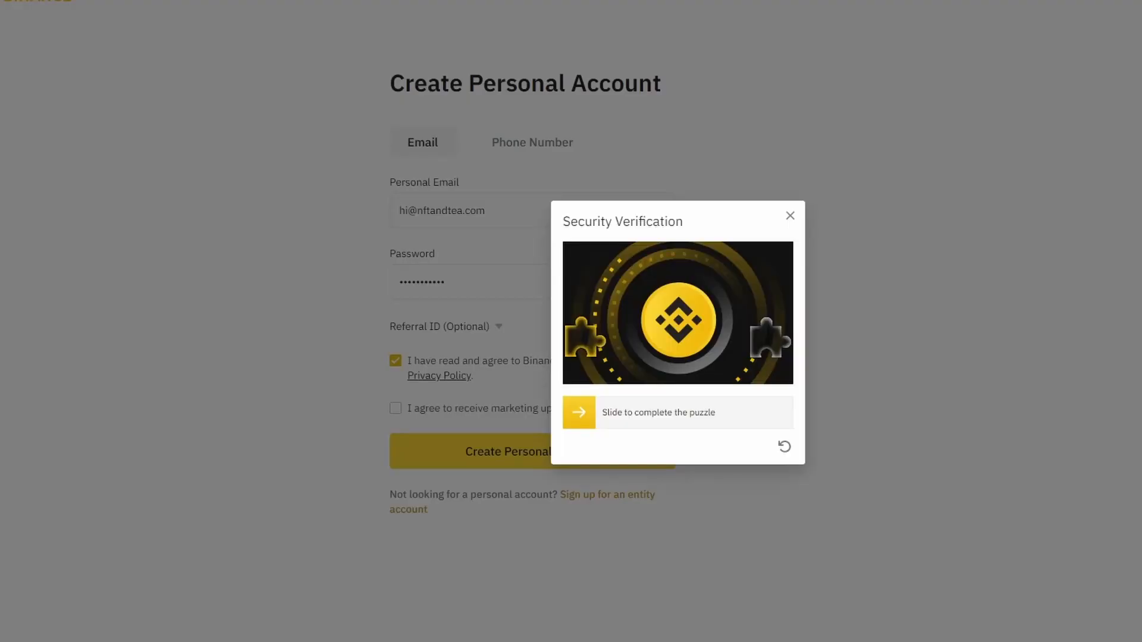
{"action": "left_click_drag", "start_coordinate": [578, 413], "coordinate": [765, 412]}
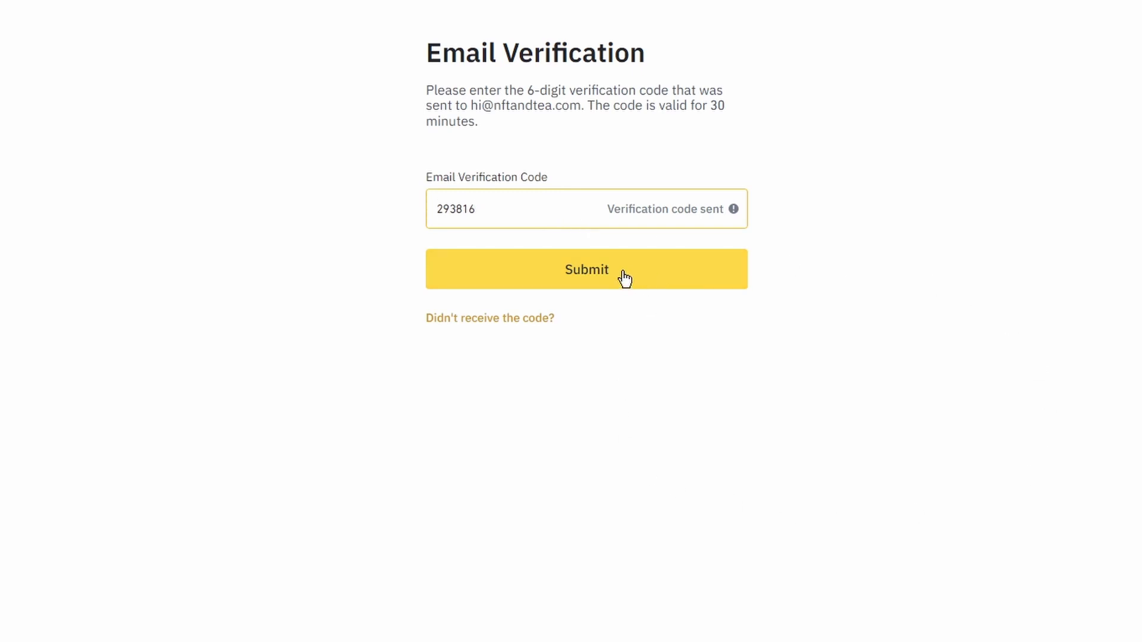
Submit the email code and identity details with Greek nationality and 1990 birth date
{"action": "left_click", "coordinate": [586, 269]}
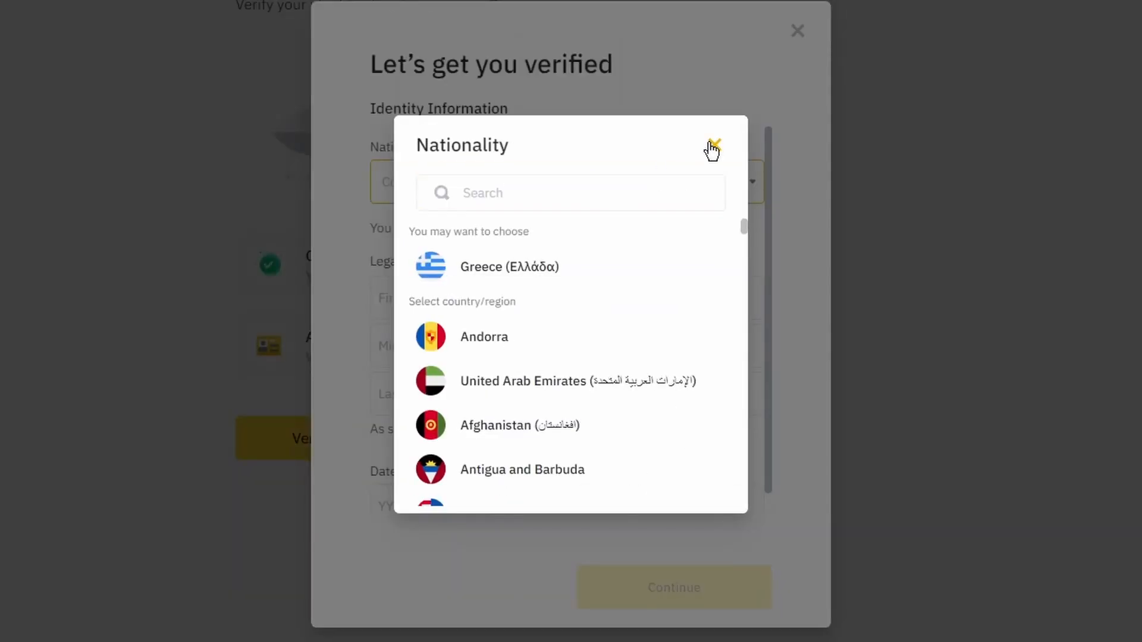
{"action": "left_click", "coordinate": [714, 145]}
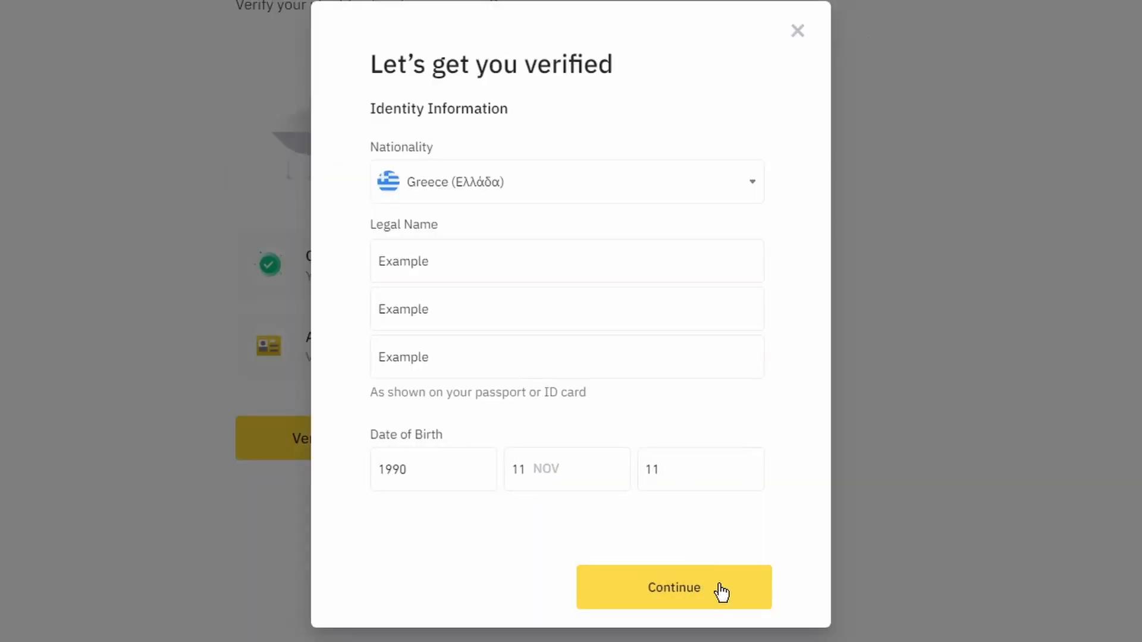
{"action": "left_click", "coordinate": [672, 587]}
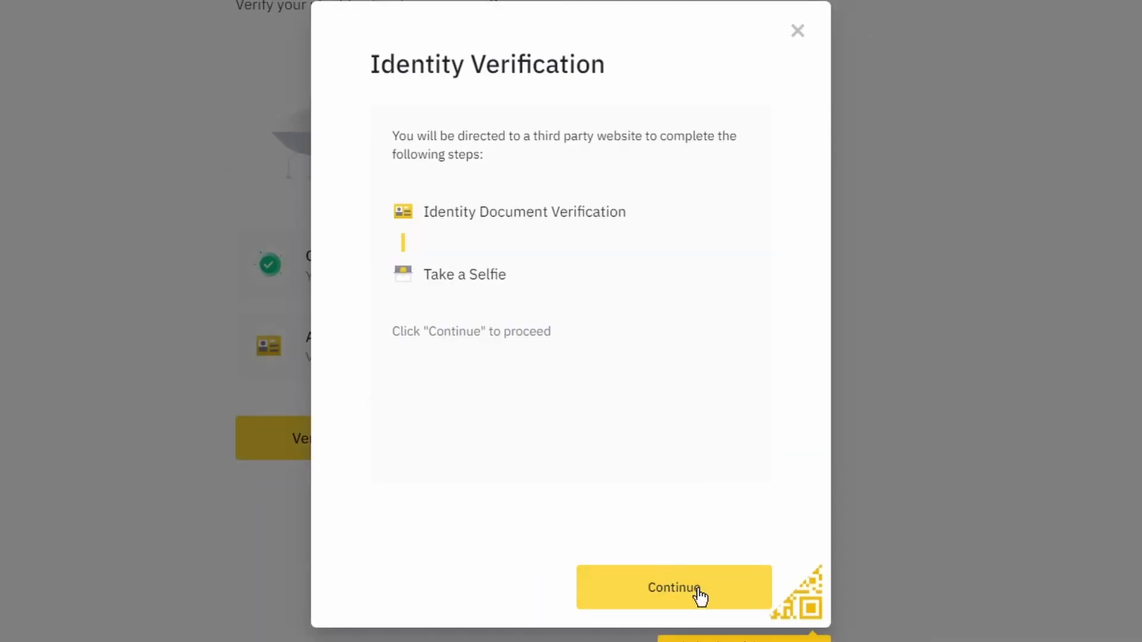
{"action": "left_click", "coordinate": [672, 587]}
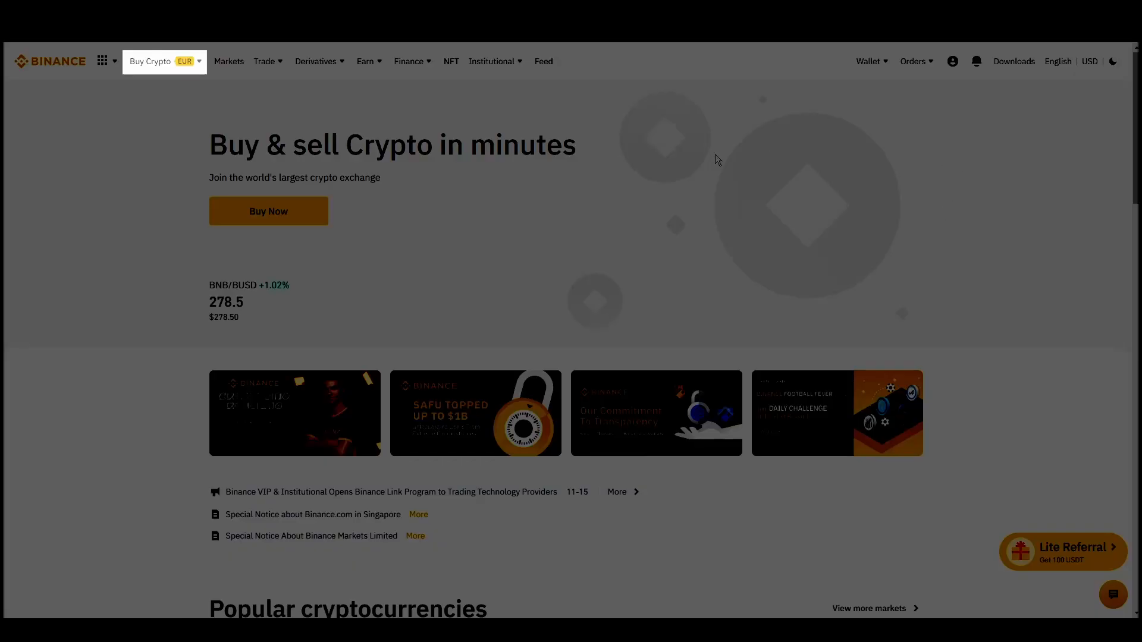
Set up a Binance card purchase of ETH spending 15 EUR and continue
{"action": "left_click", "coordinate": [153, 61]}
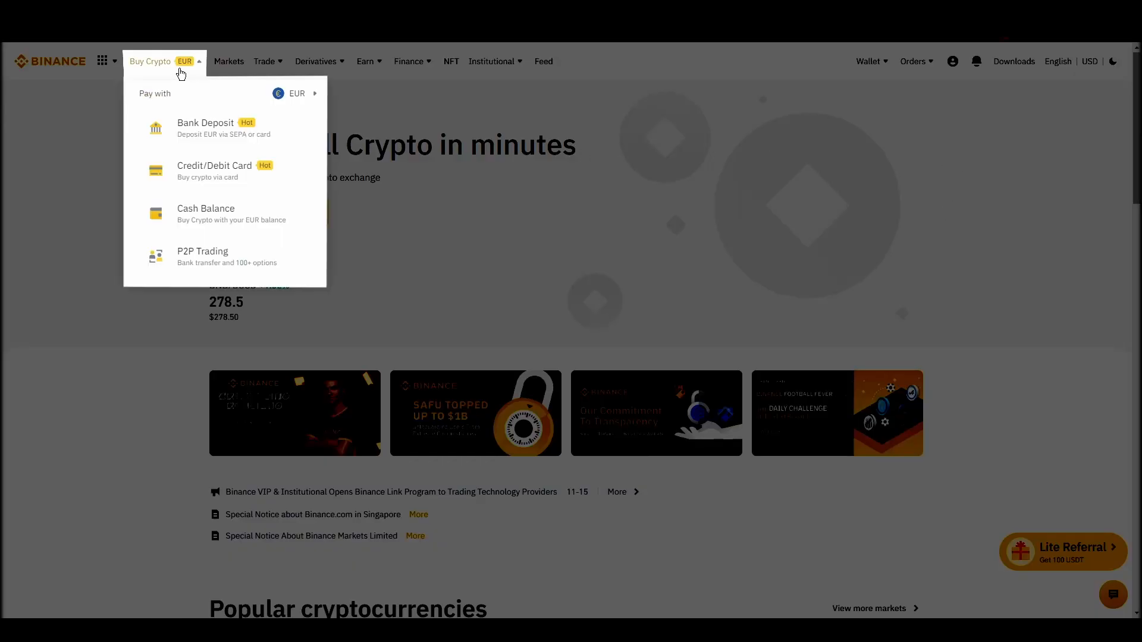
{"action": "mouse_move", "coordinate": [280, 256]}
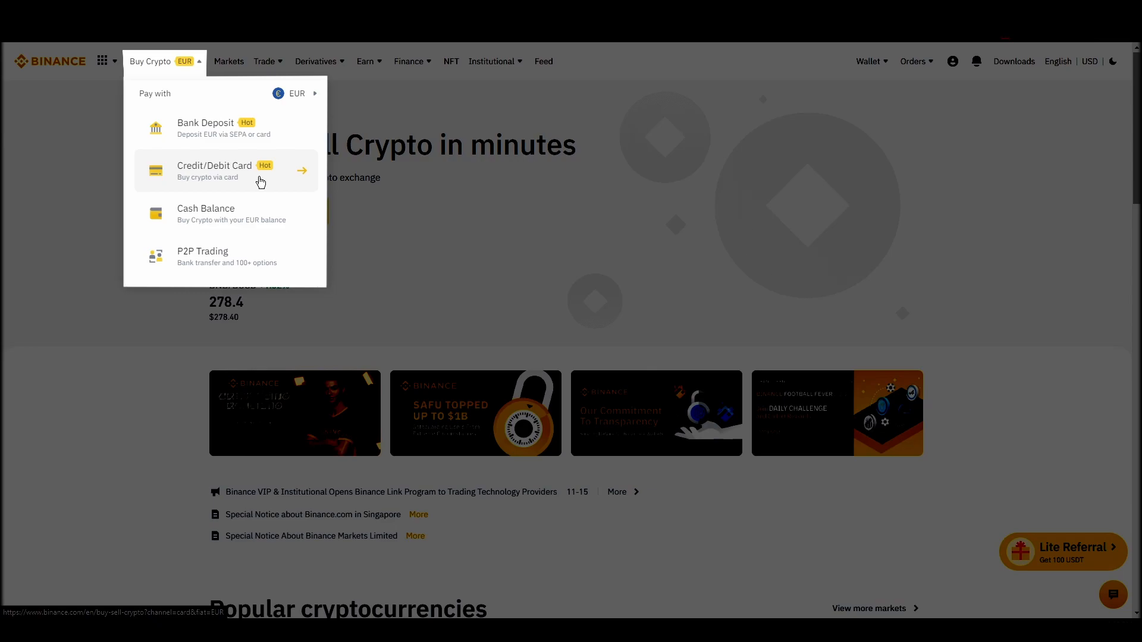
{"action": "left_click", "coordinate": [215, 171]}
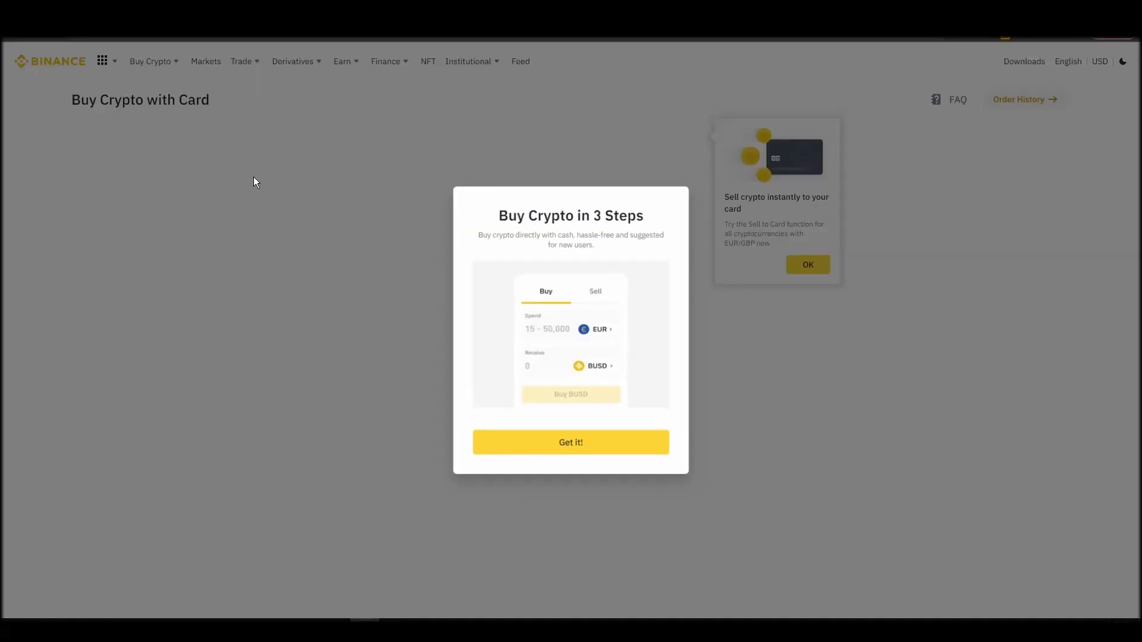
{"action": "left_click", "coordinate": [570, 441]}
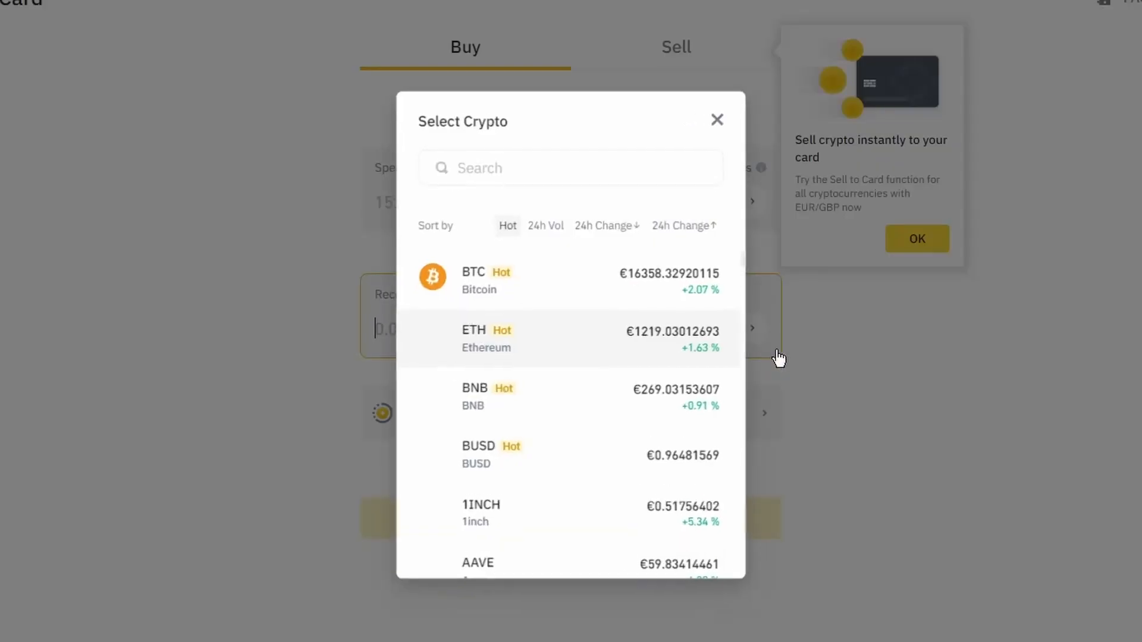
{"action": "left_click", "coordinate": [486, 337]}
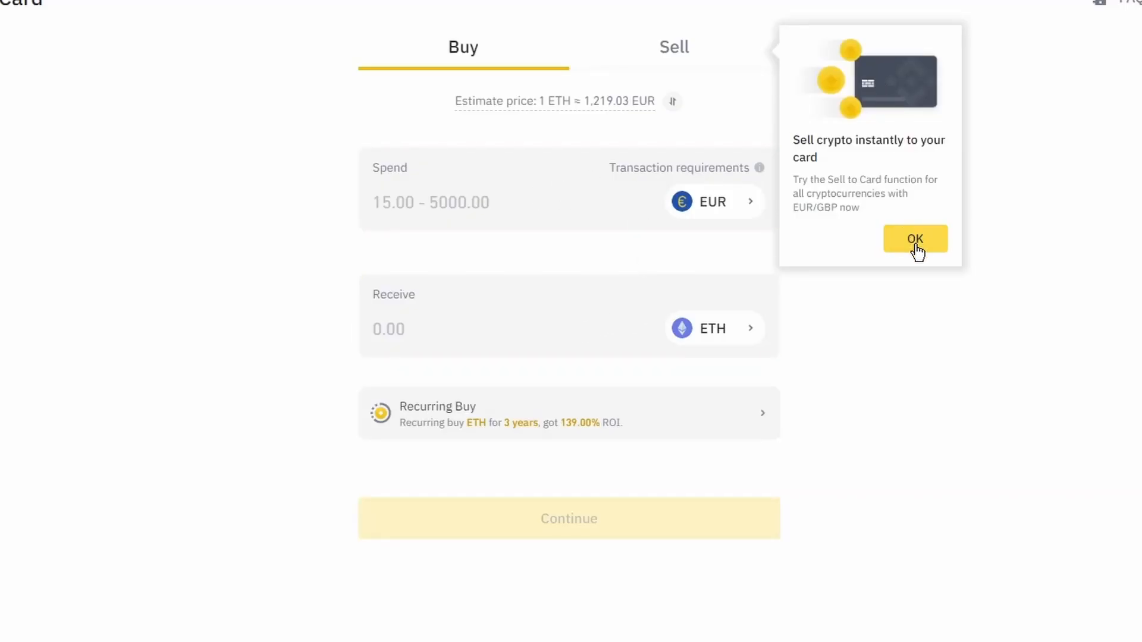
{"action": "left_click", "coordinate": [914, 239]}
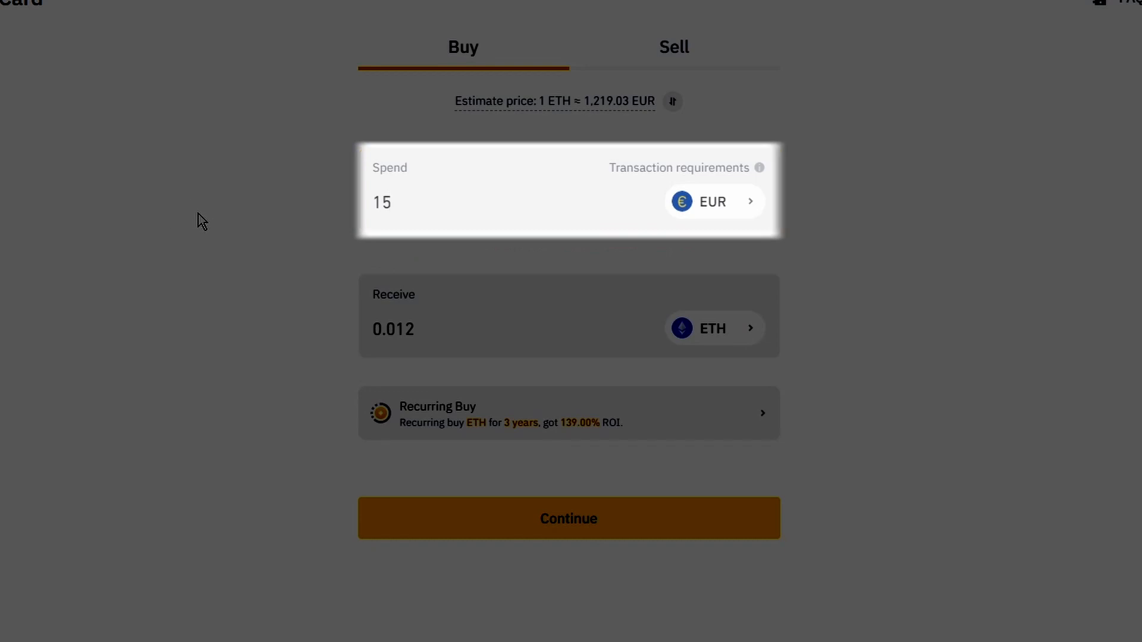
{"action": "left_click", "coordinate": [481, 209]}
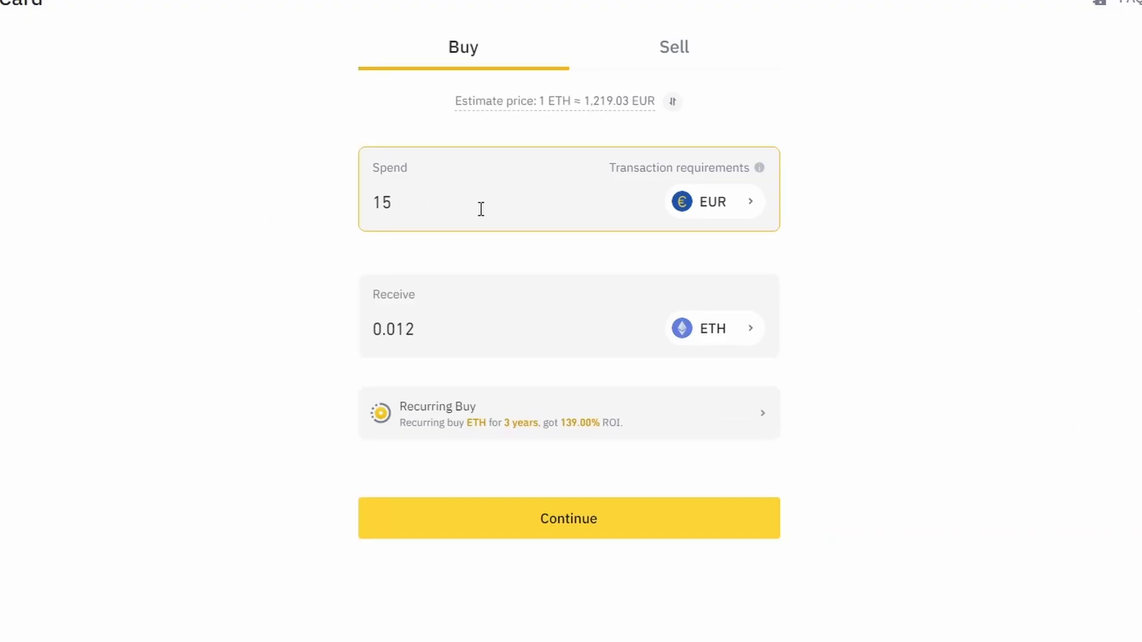
{"action": "left_click", "coordinate": [568, 519]}
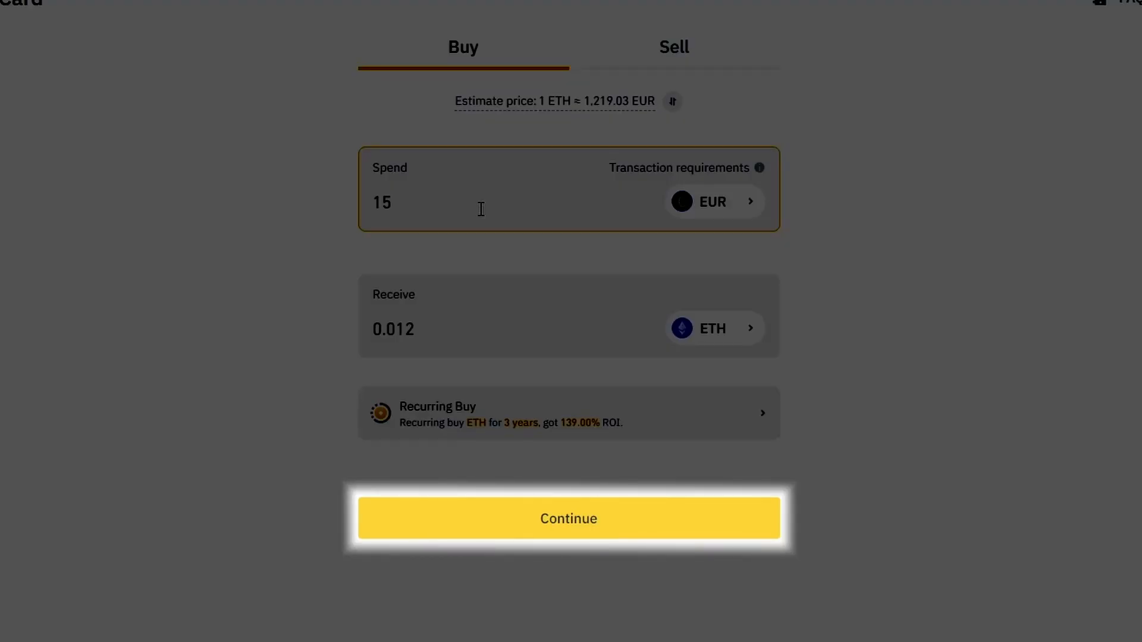
{"action": "left_click", "coordinate": [568, 518]}
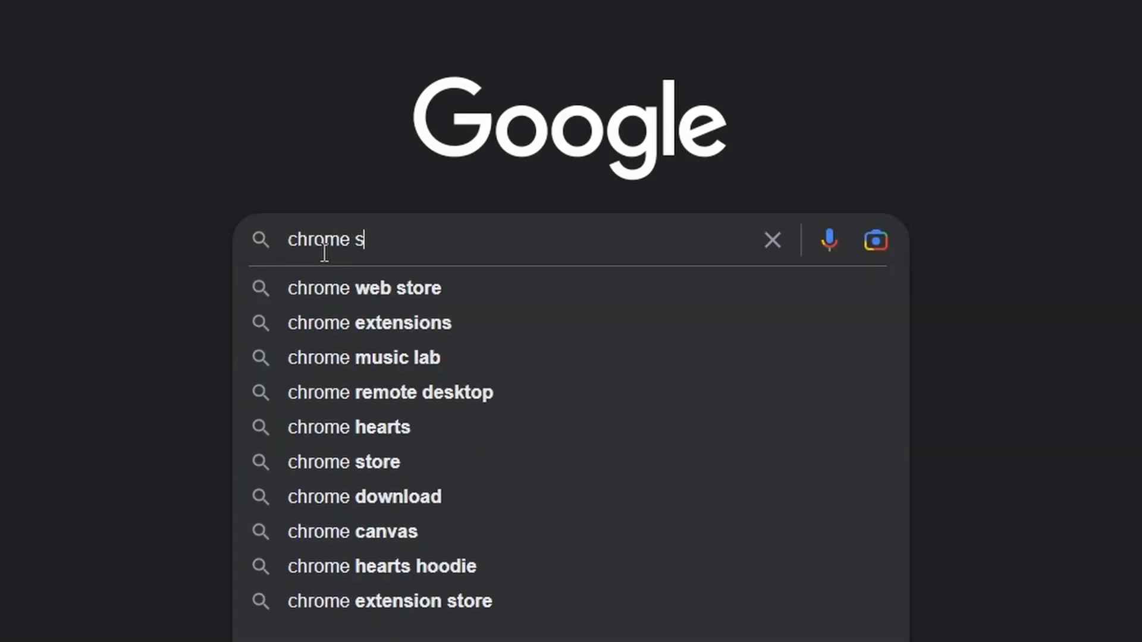
Find the official MetaMask extension in Chrome Web Store and add it to Chrome
{"action": "left_click", "coordinate": [343, 461]}
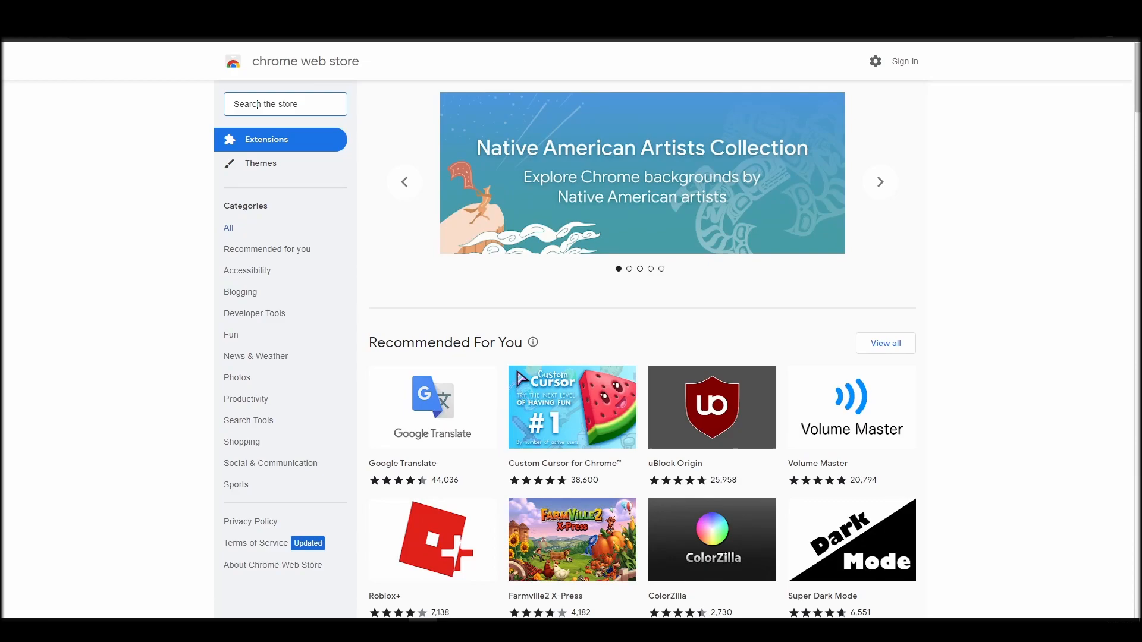
{"action": "type", "text": "metamask"}
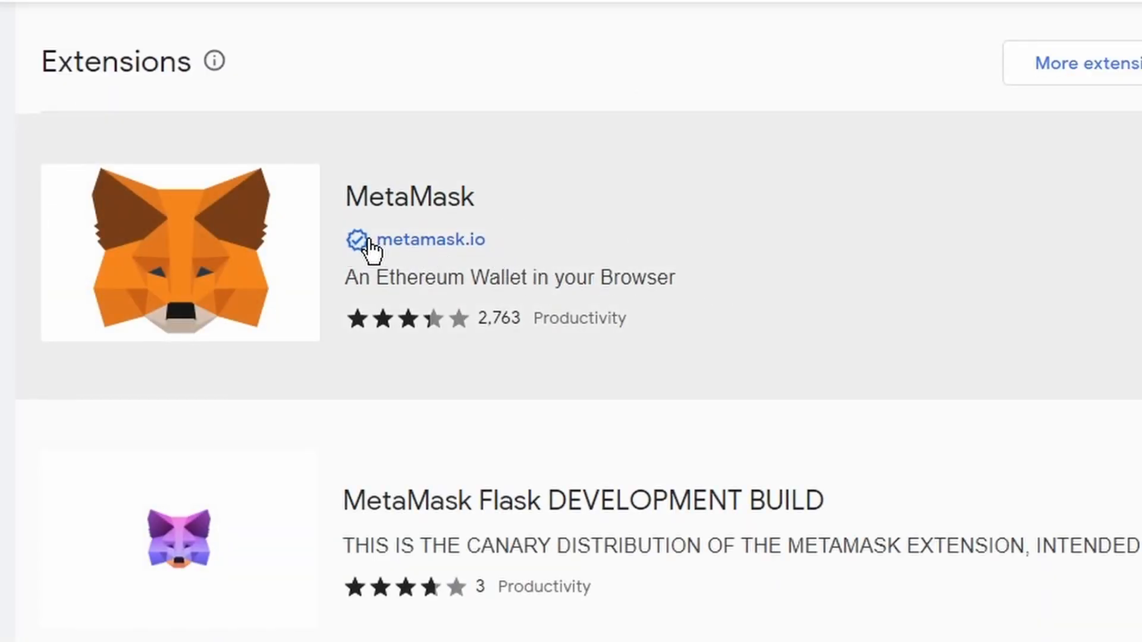
{"action": "left_click", "coordinate": [409, 197]}
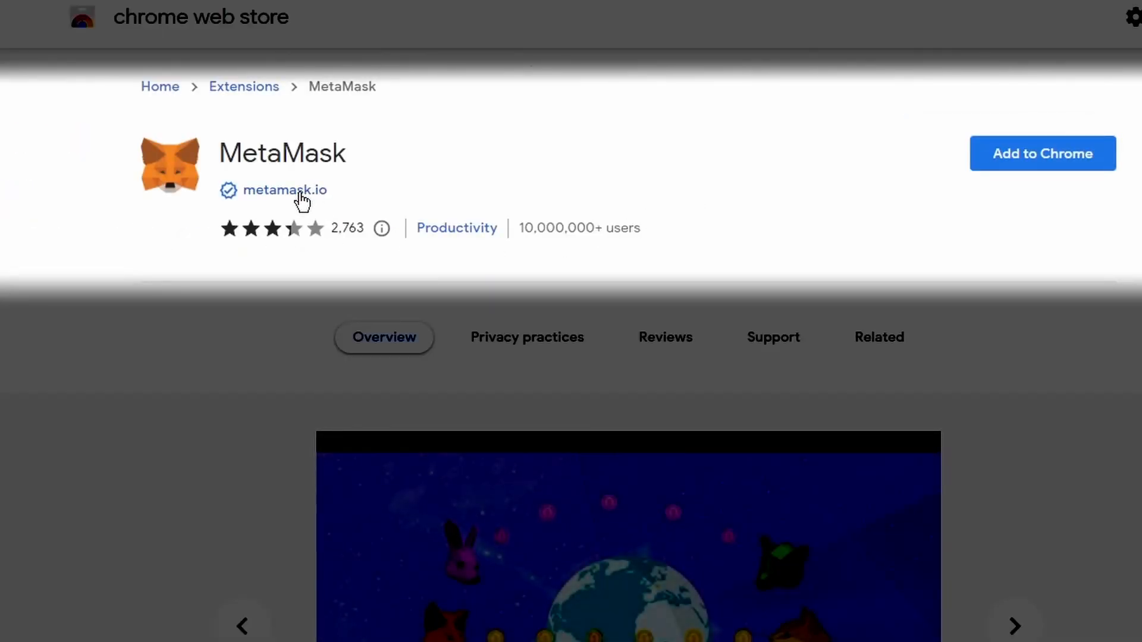
{"action": "left_click", "coordinate": [285, 190]}
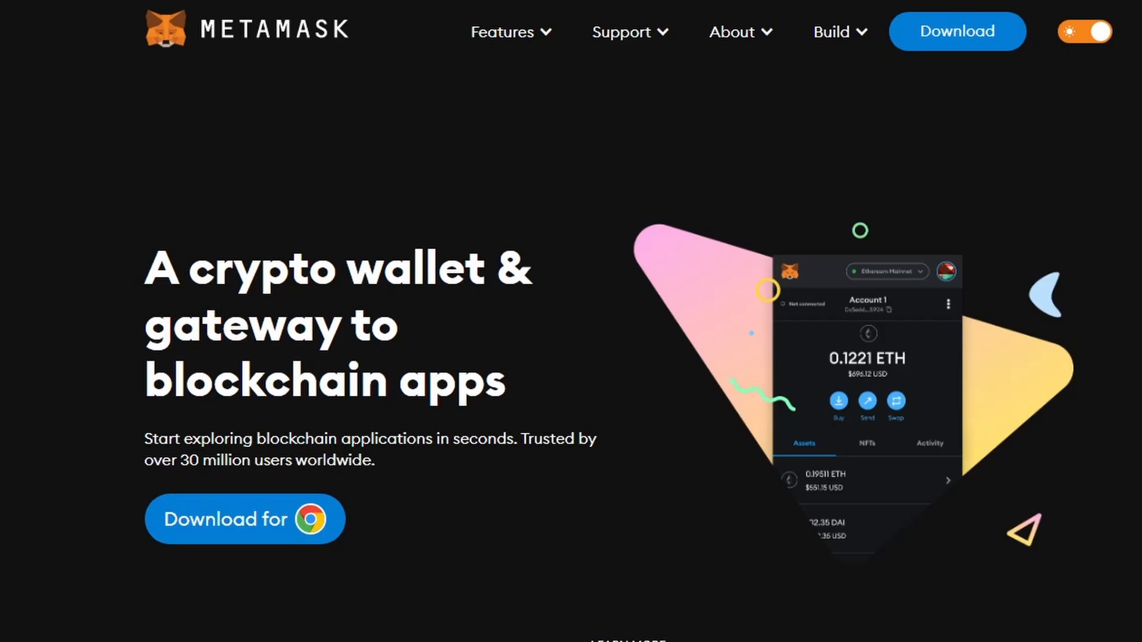
{"action": "left_click", "coordinate": [244, 519]}
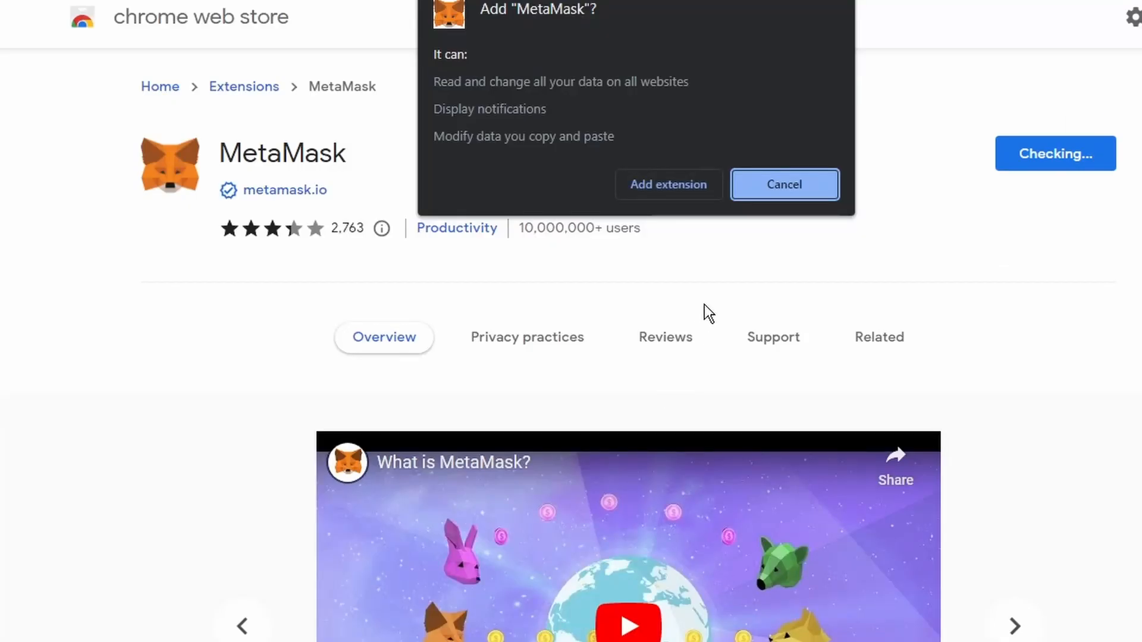
{"action": "left_click", "coordinate": [784, 184]}
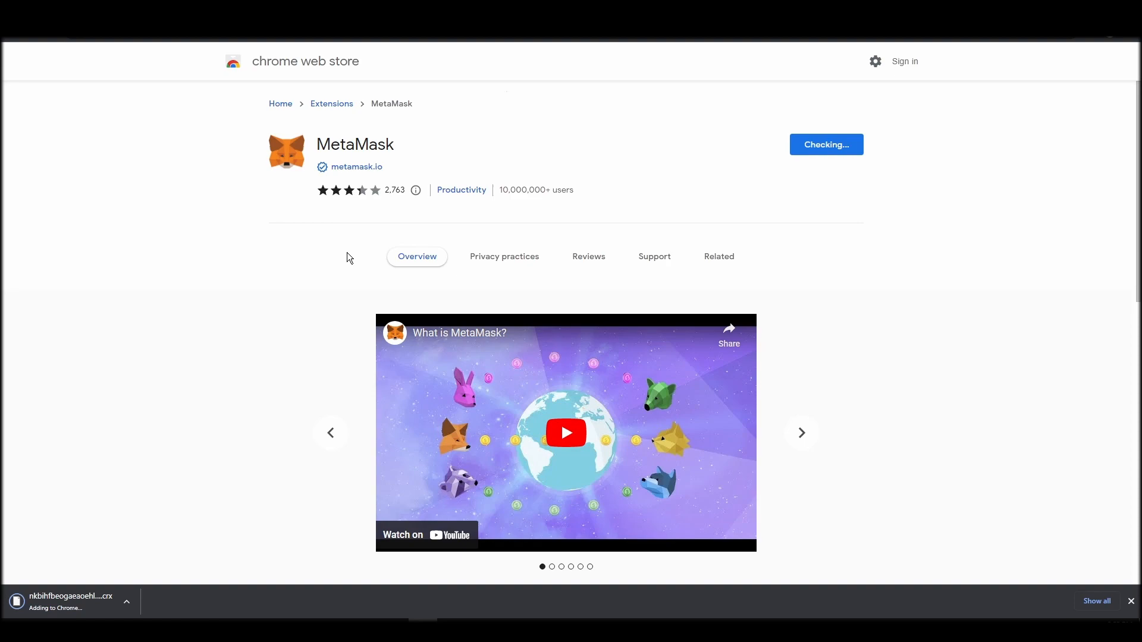
{"action": "mouse_move", "coordinate": [350, 247]}
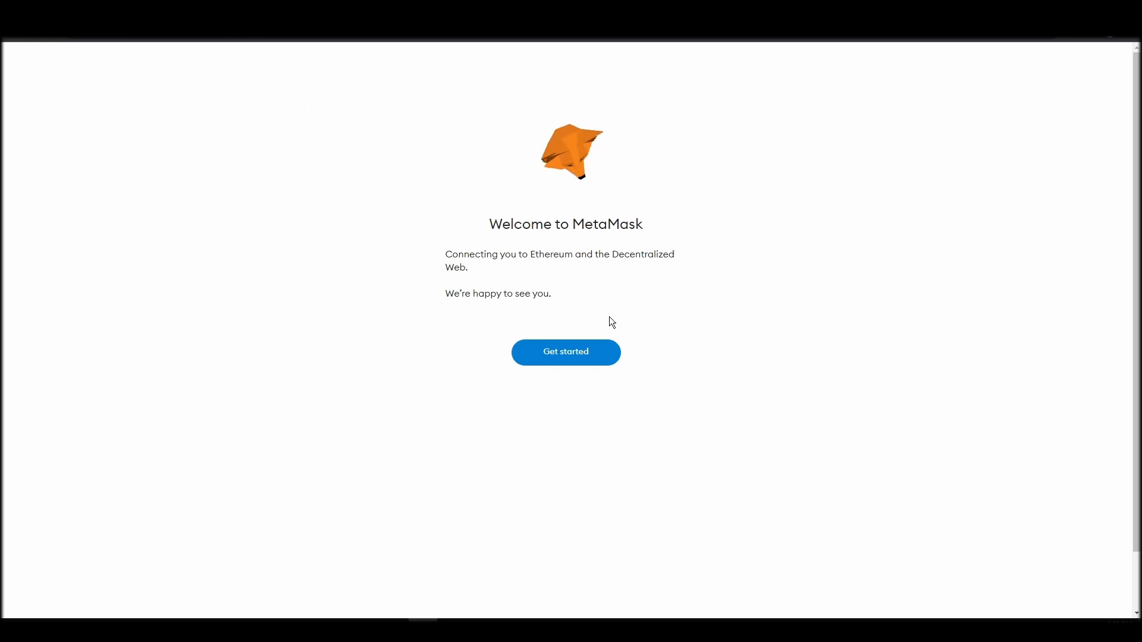
Start MetaMask setup, answer the usage data prompt, and choose to create a new wallet
{"action": "left_click", "coordinate": [566, 353]}
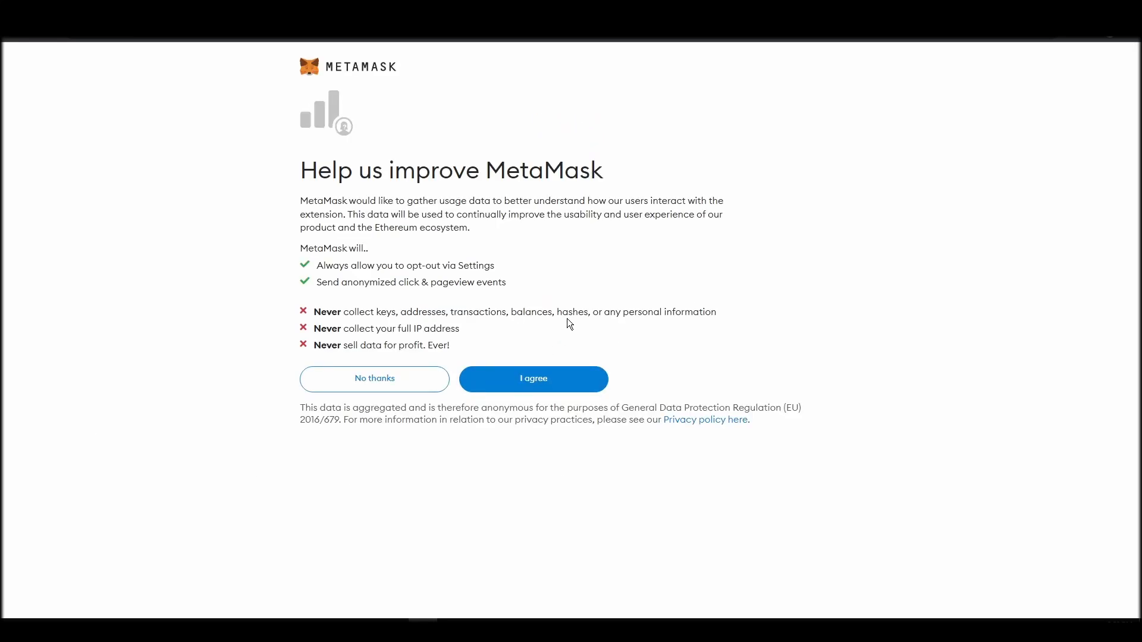
{"action": "left_click", "coordinate": [532, 378]}
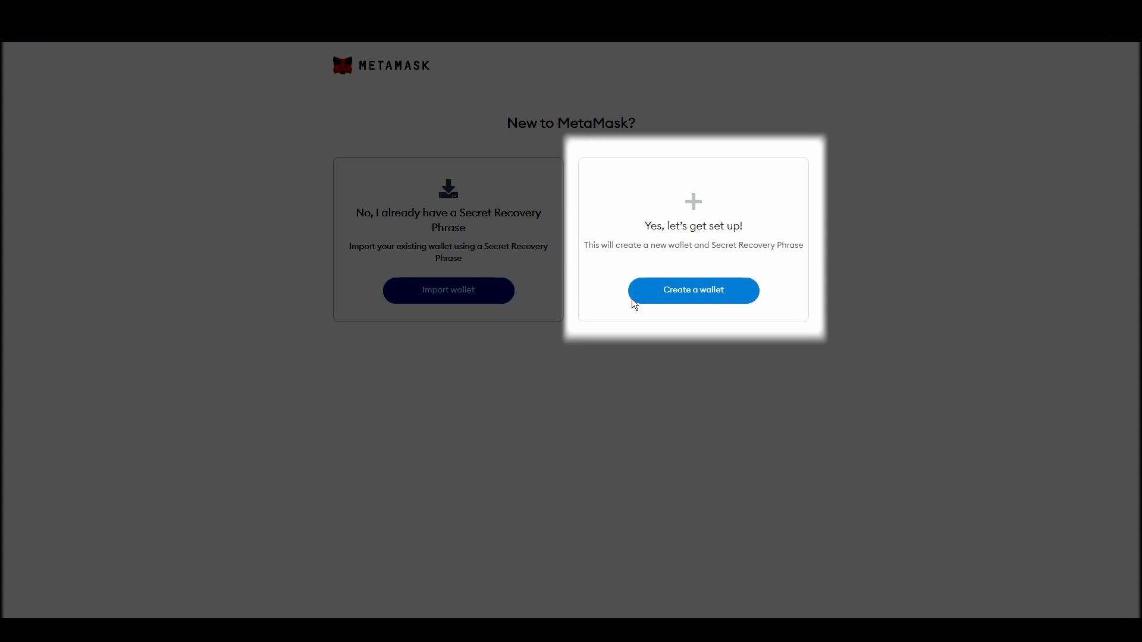
{"action": "left_click", "coordinate": [692, 290]}
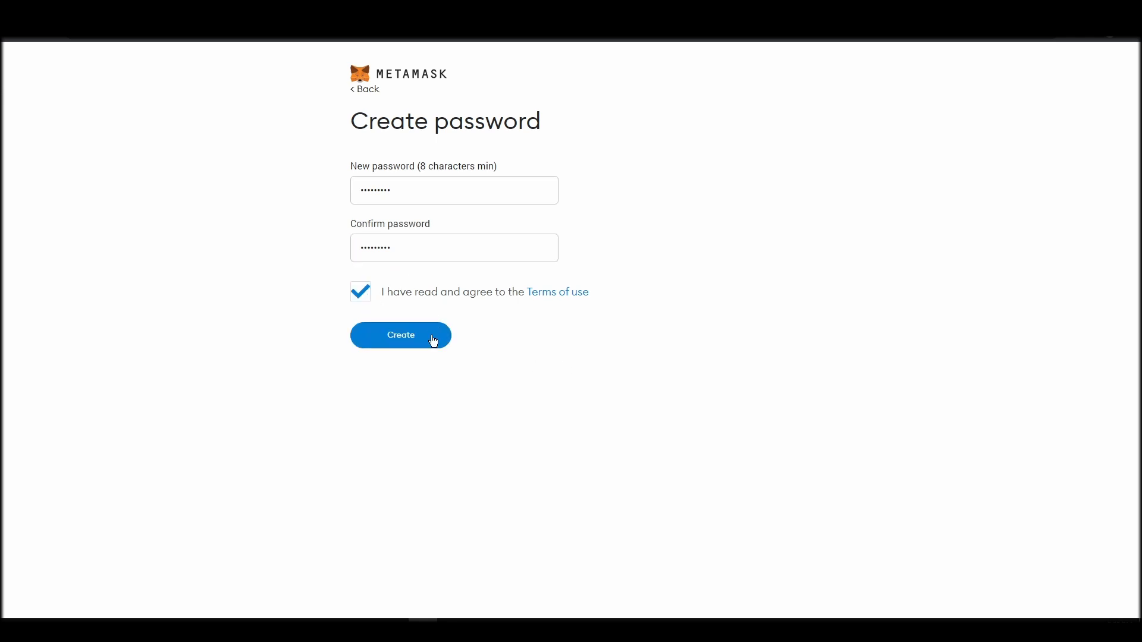
{"action": "left_click", "coordinate": [400, 334]}
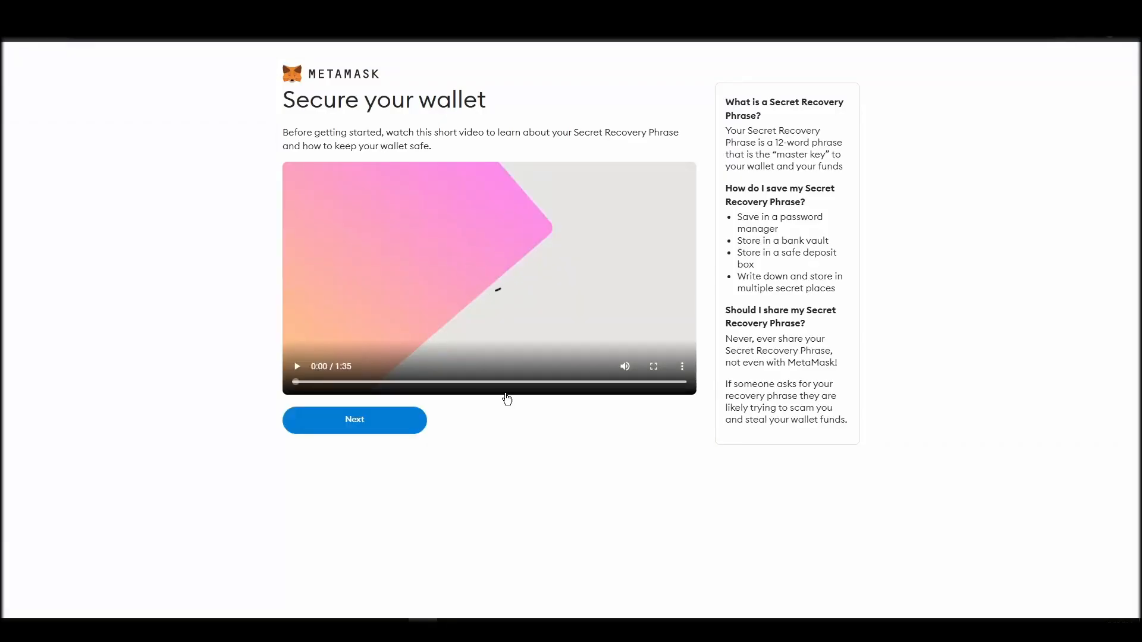
Reveal the Secret Recovery Phrase after the security video and move to its confirmation
{"action": "left_click", "coordinate": [354, 419]}
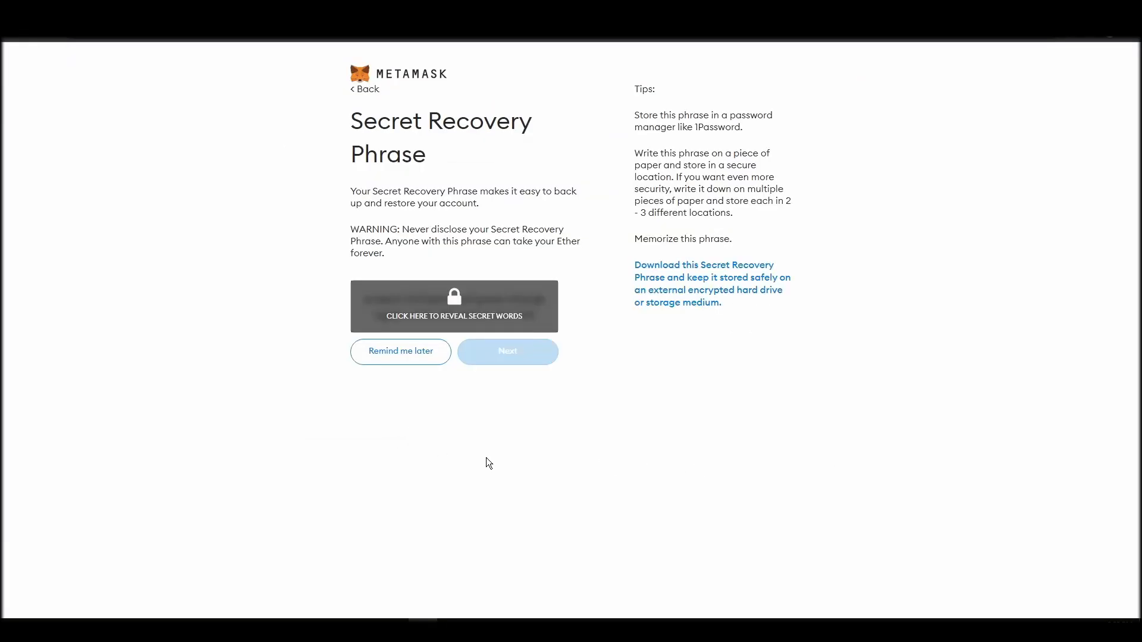
{"action": "left_click", "coordinate": [453, 306]}
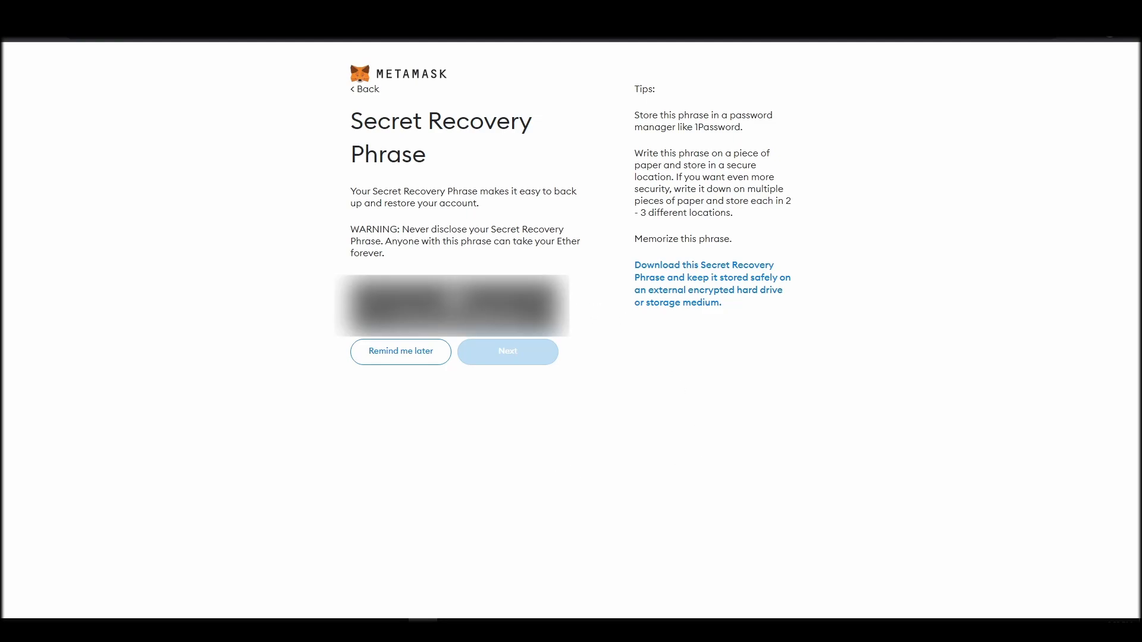
{"action": "left_click", "coordinate": [451, 305]}
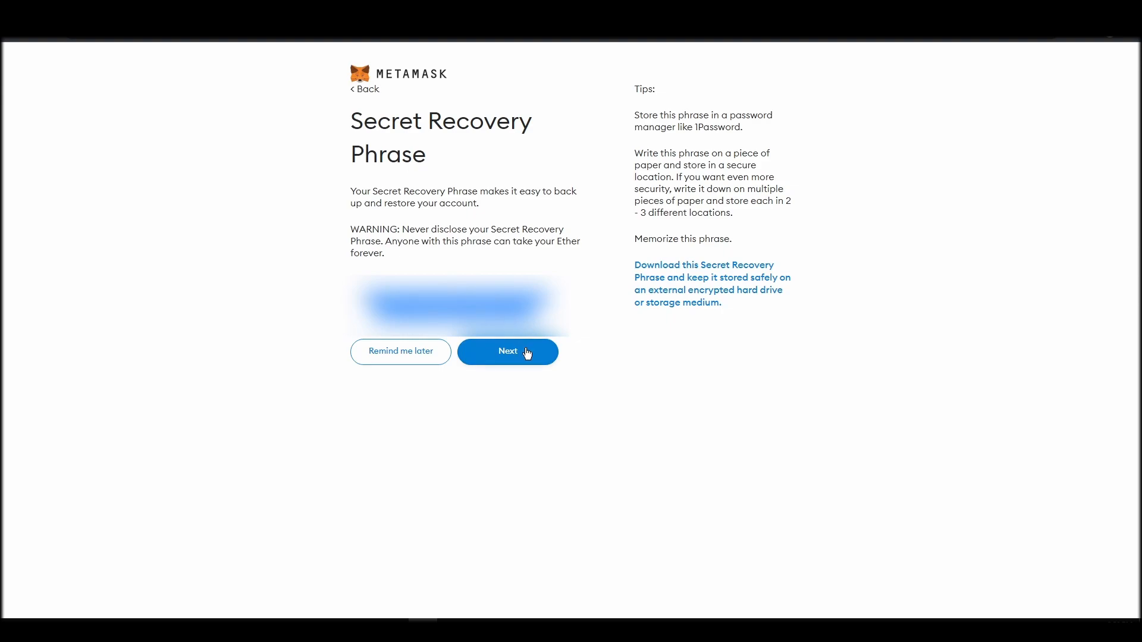
{"action": "left_click", "coordinate": [508, 351]}
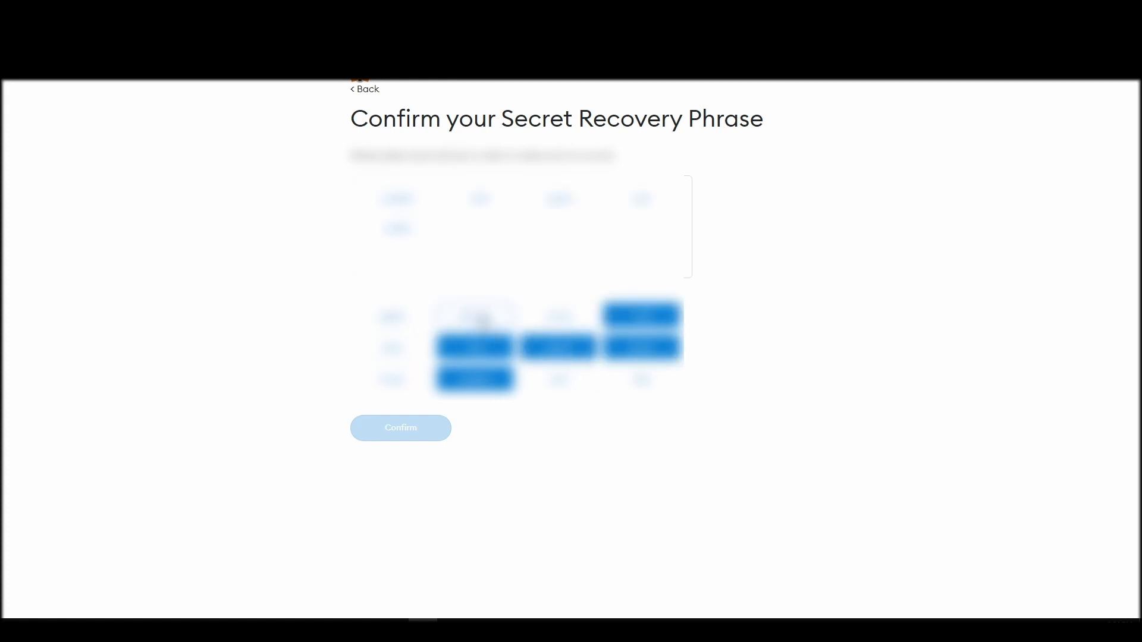
Confirm the re-entered recovery phrase and finish with All done
{"action": "left_click", "coordinate": [401, 428]}
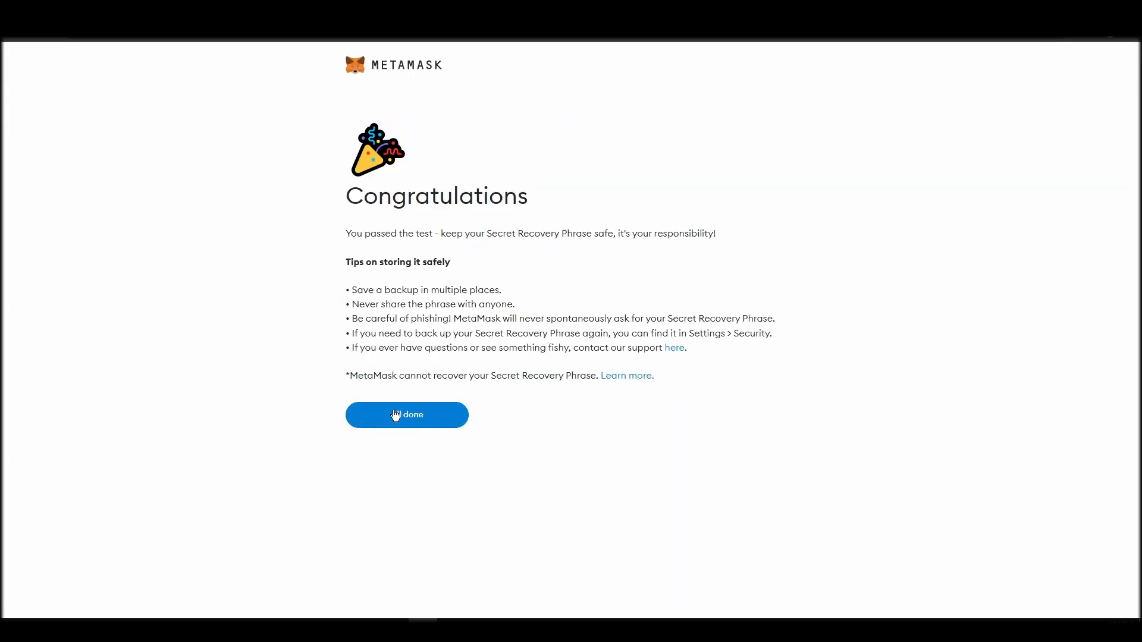
{"action": "left_click", "coordinate": [406, 414]}
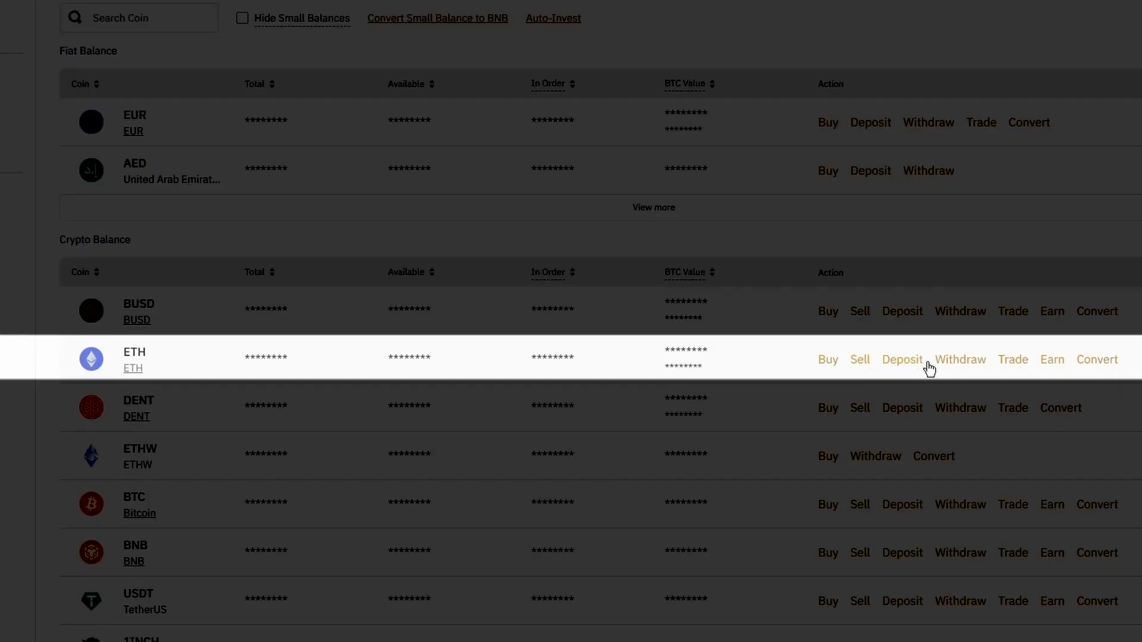
Start withdrawing ETH from the Binance Crypto Balance list
{"action": "left_click", "coordinate": [960, 359]}
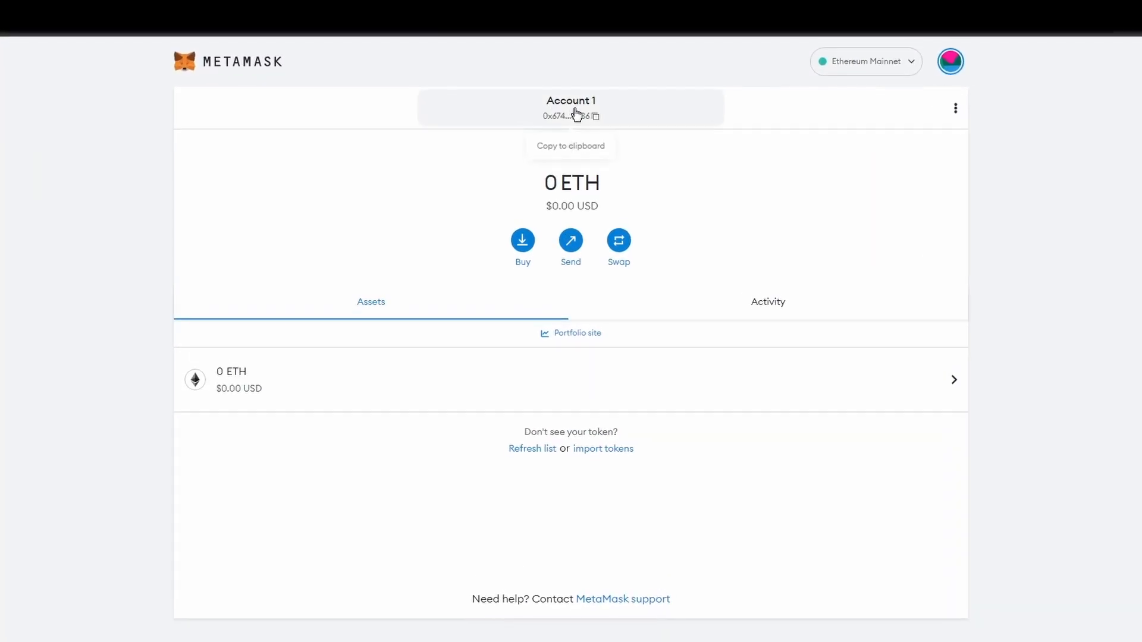
Copy the MetaMask Account 1 address to the clipboard
{"action": "left_click", "coordinate": [570, 115]}
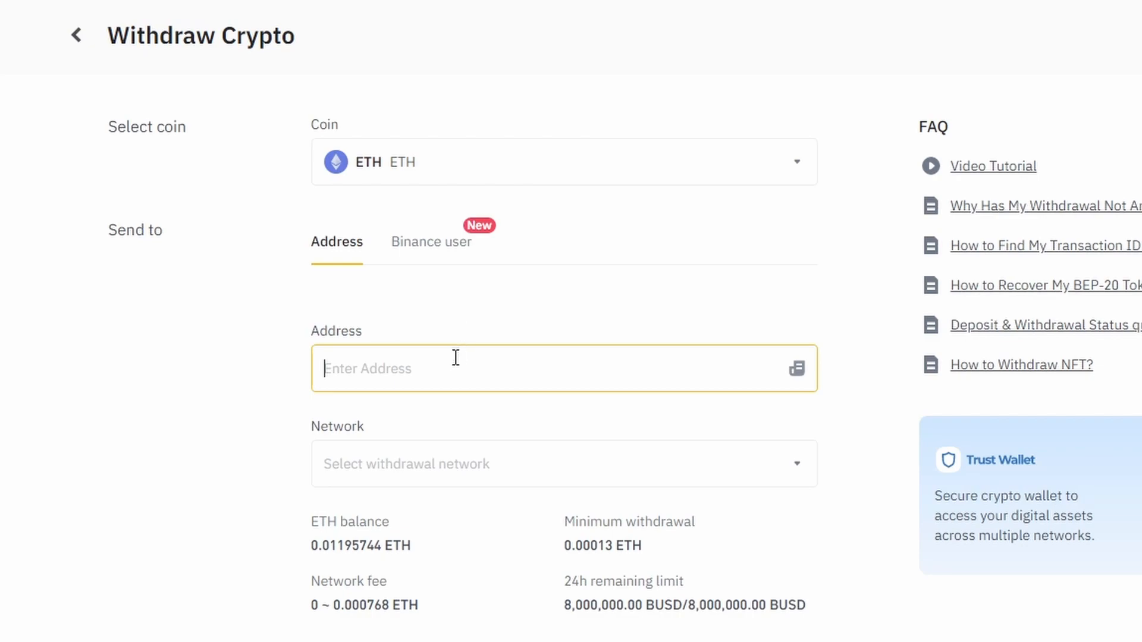
{"action": "type", "text": "0x6748952A454714Ba3b58Cb40354021a011b78036"}
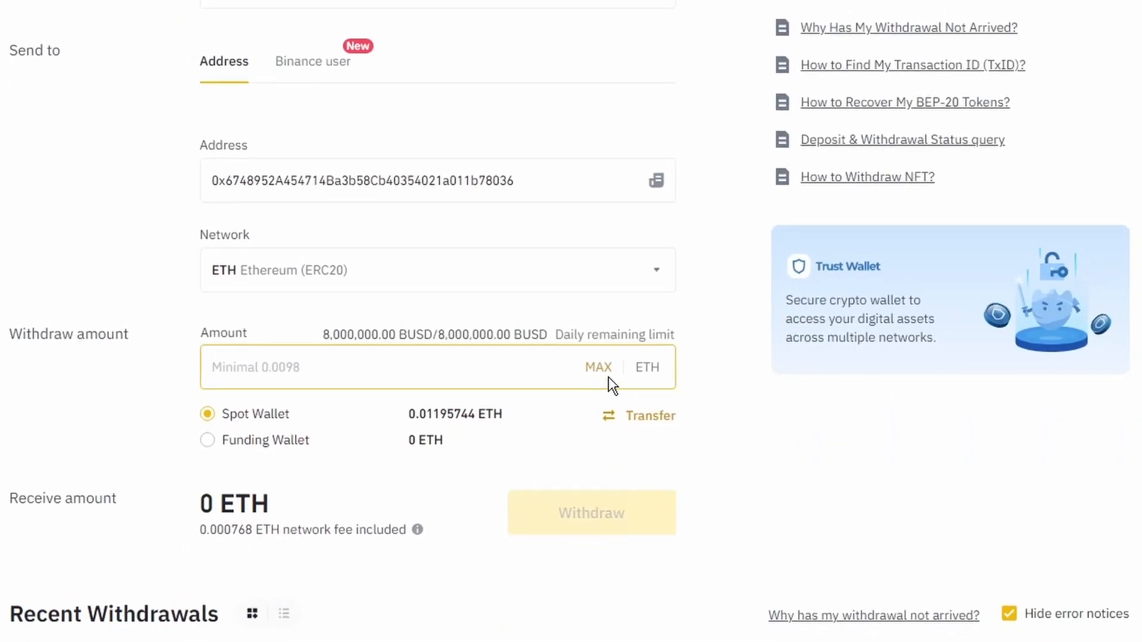
{"action": "left_click", "coordinate": [597, 367]}
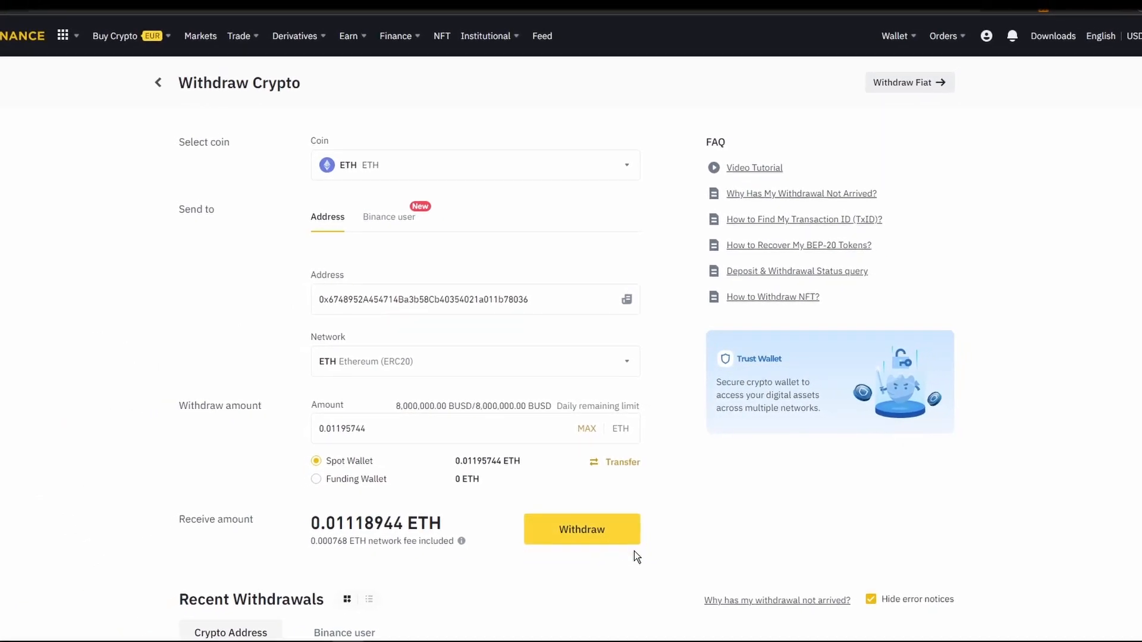
{"action": "left_click", "coordinate": [581, 529]}
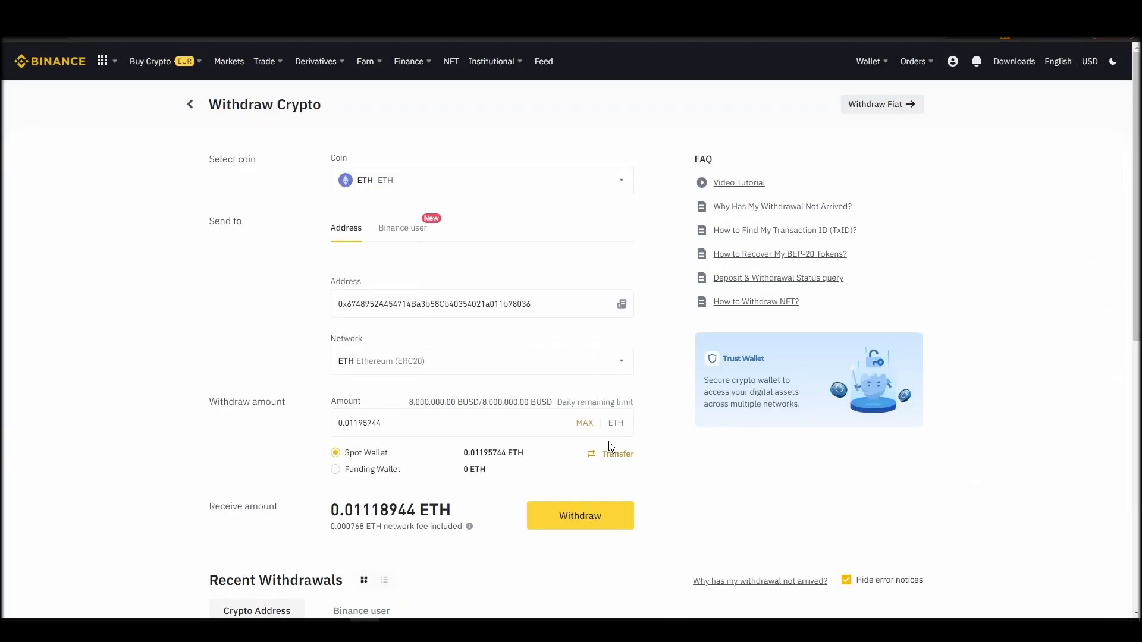
{"action": "left_click", "coordinate": [579, 516]}
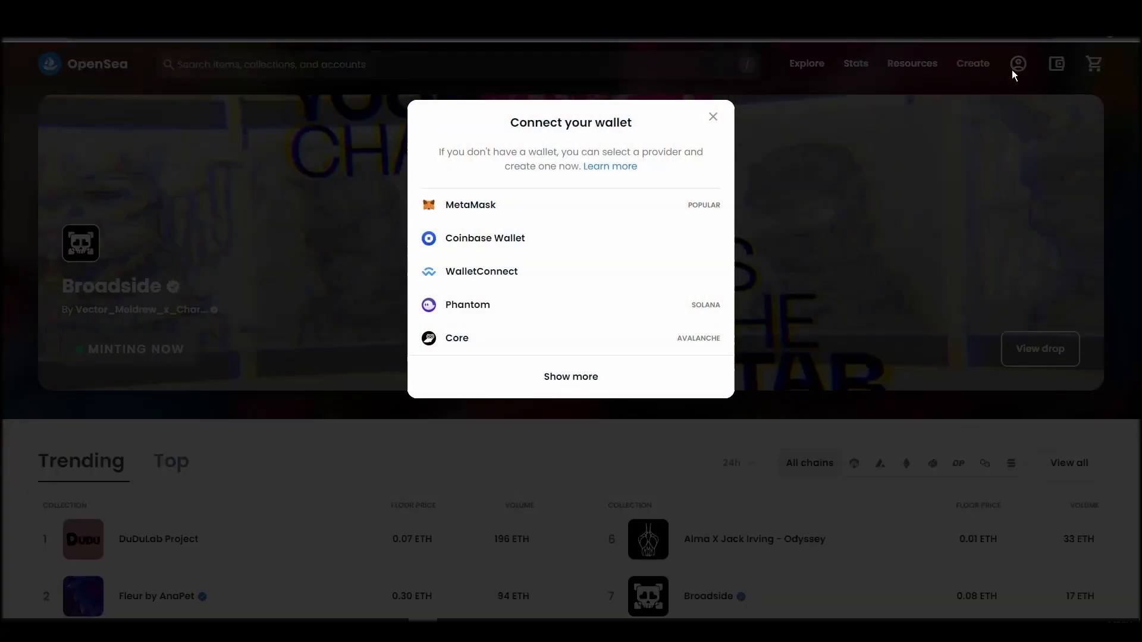
Connect MetaMask Account 1 to OpenSea and sign the welcome message
{"action": "left_click", "coordinate": [469, 205]}
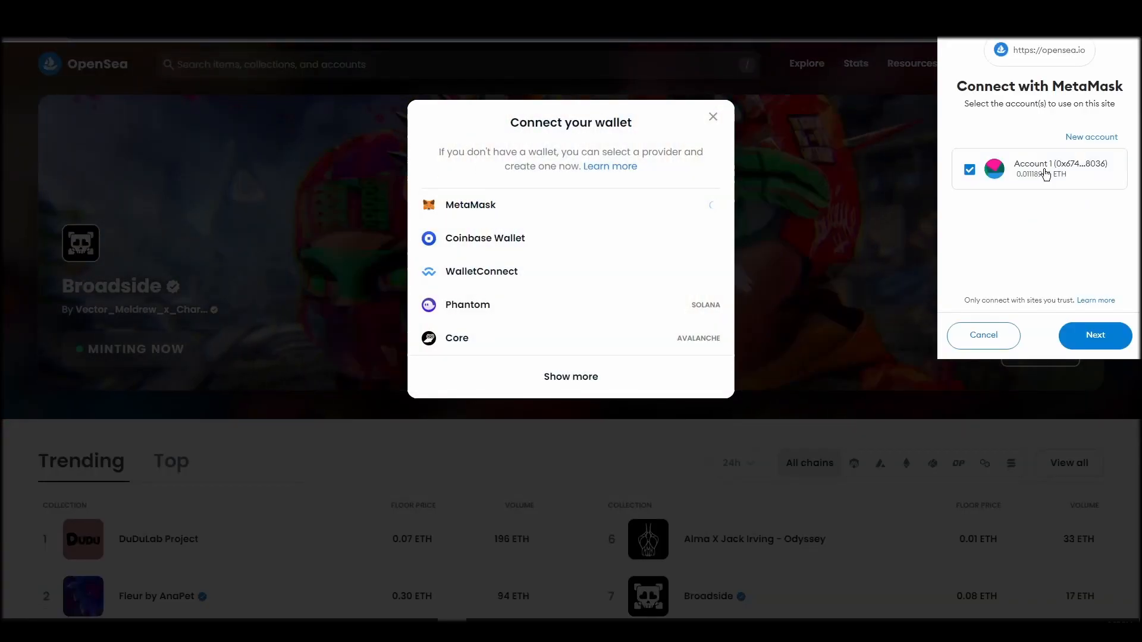
{"action": "left_click", "coordinate": [1093, 335]}
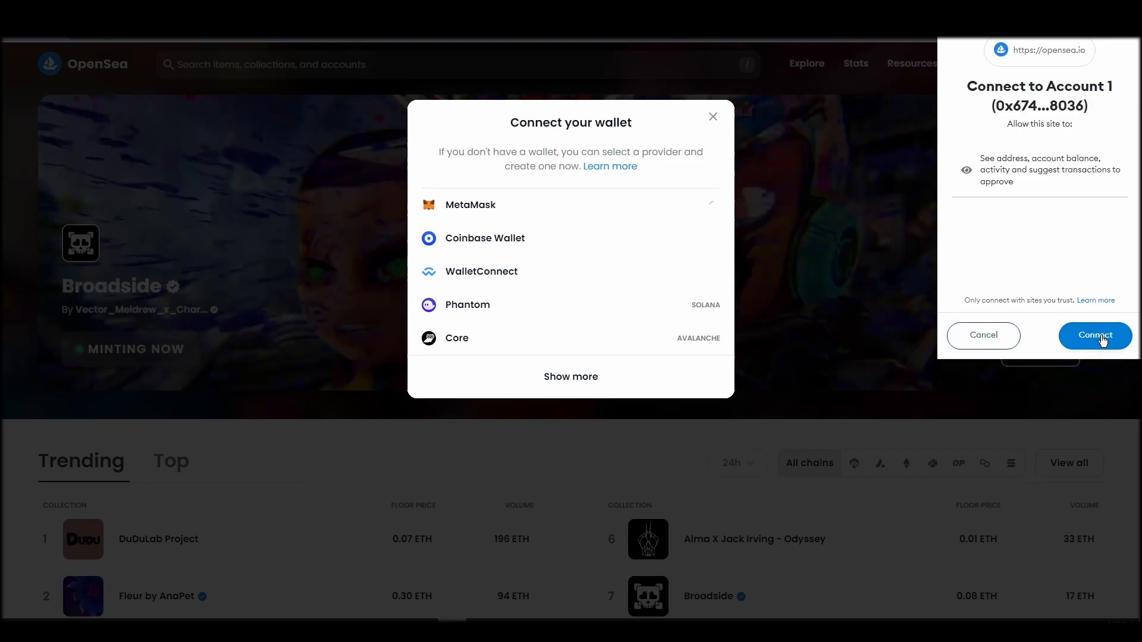
{"action": "left_click", "coordinate": [1093, 335]}
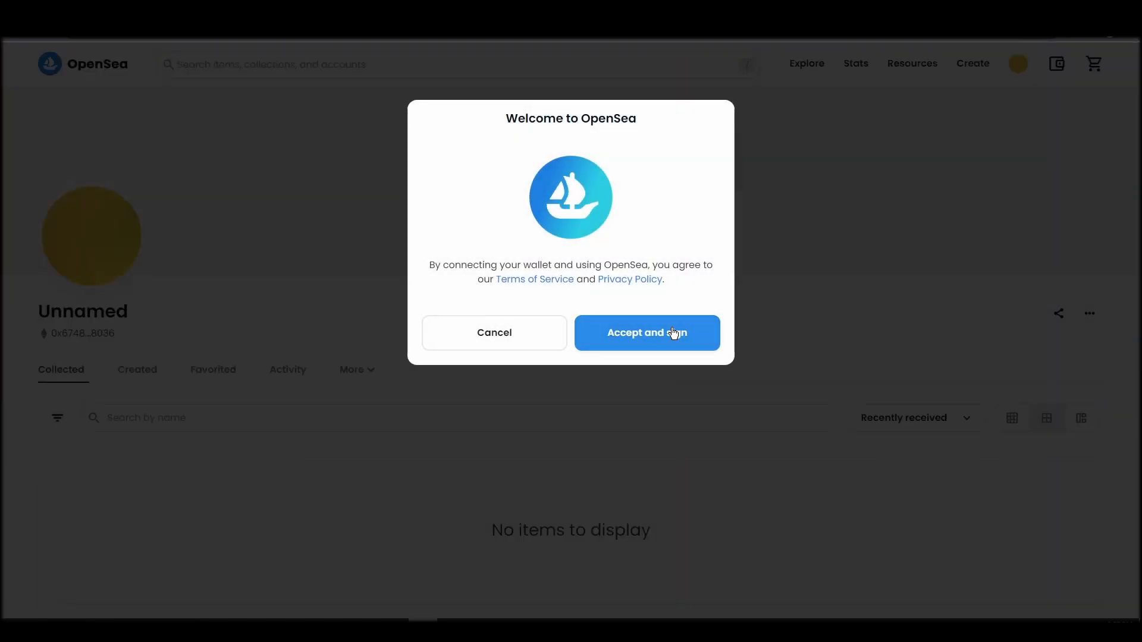
{"action": "left_click", "coordinate": [645, 333]}
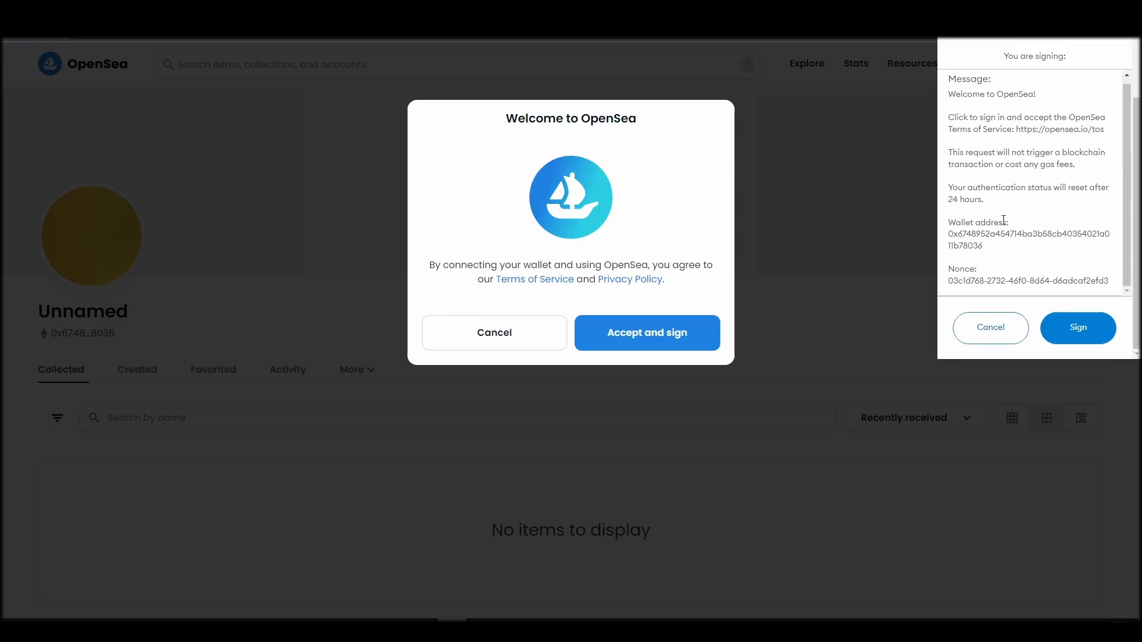
{"action": "left_click", "coordinate": [1077, 327]}
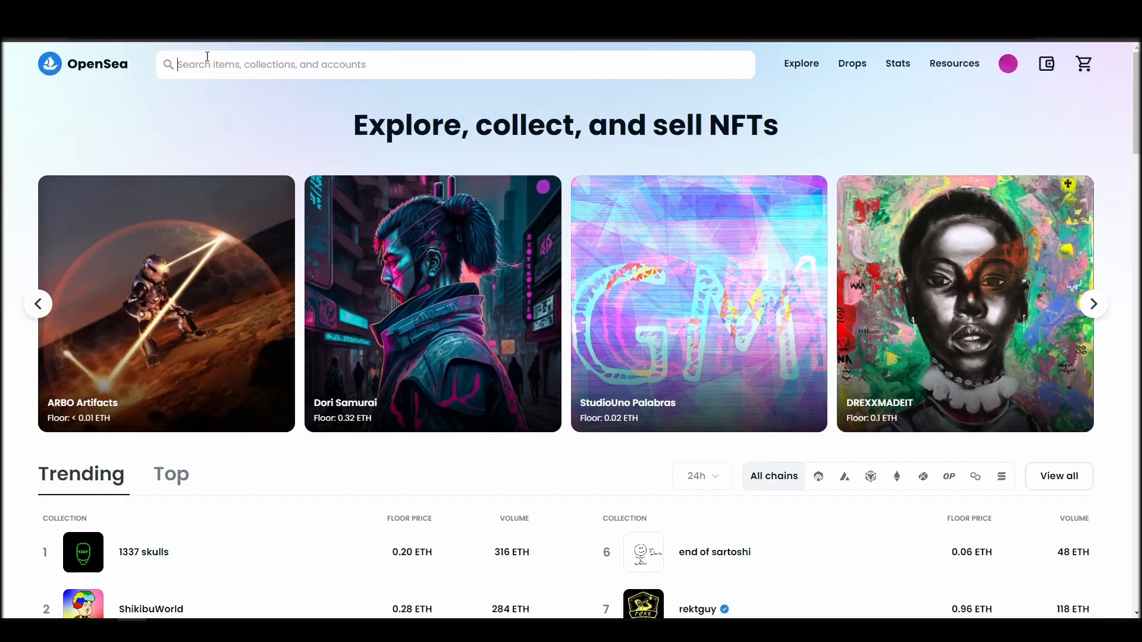
Search 'Jenkins the' and pick the Jenkins the Valet: The Writer's Room collection
{"action": "type", "text": "Jenk"}
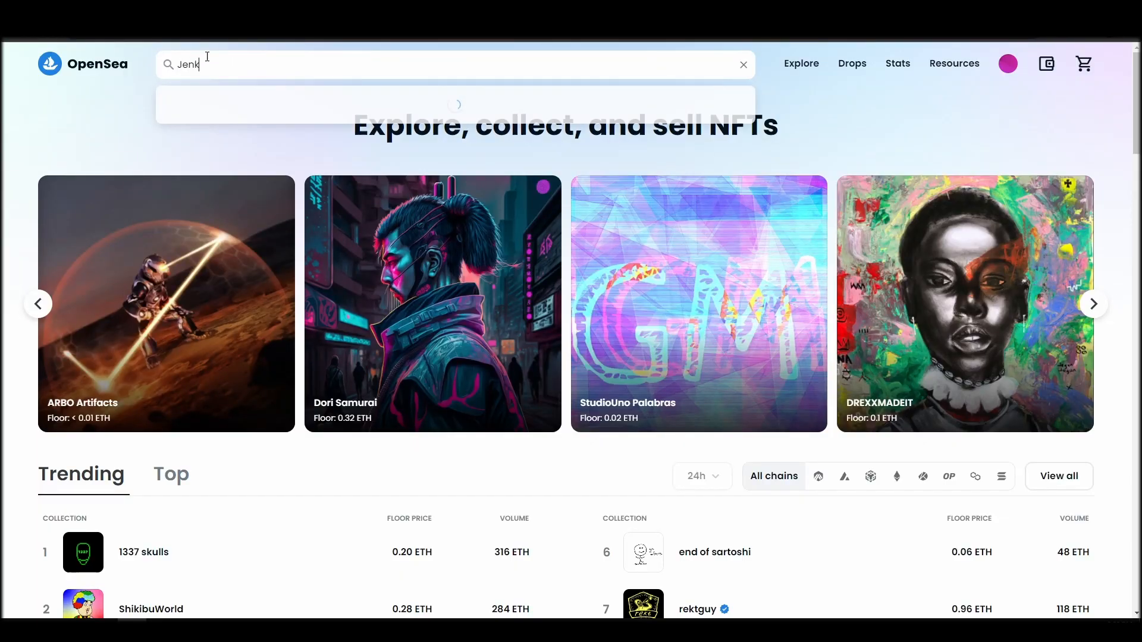
{"action": "type", "text": "ins T"}
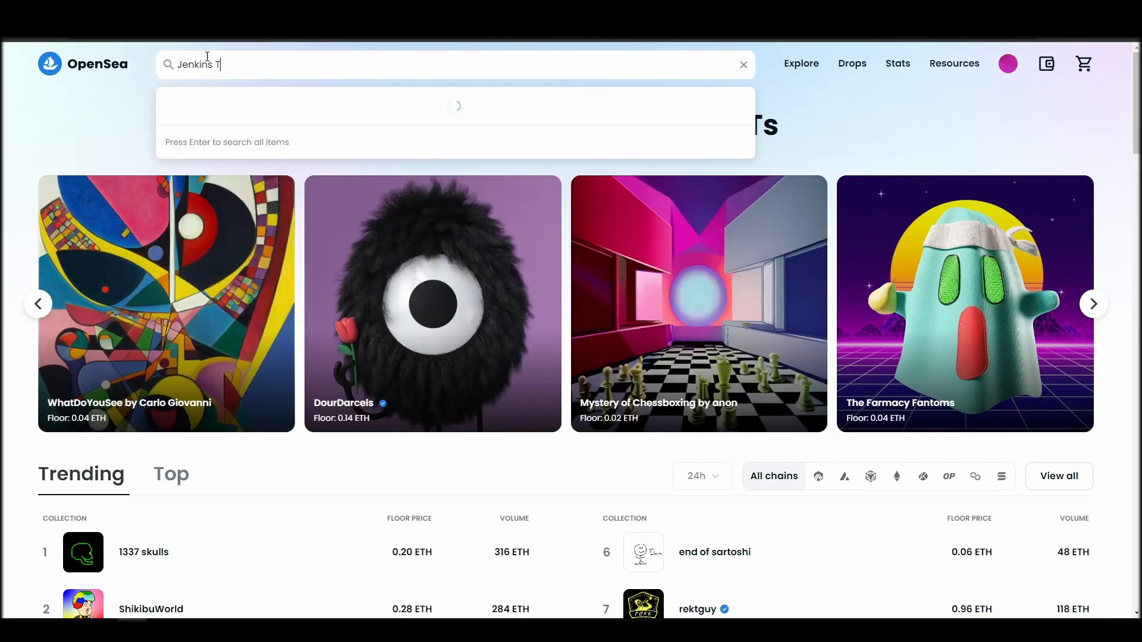
{"action": "type", "text": "he Valet"}
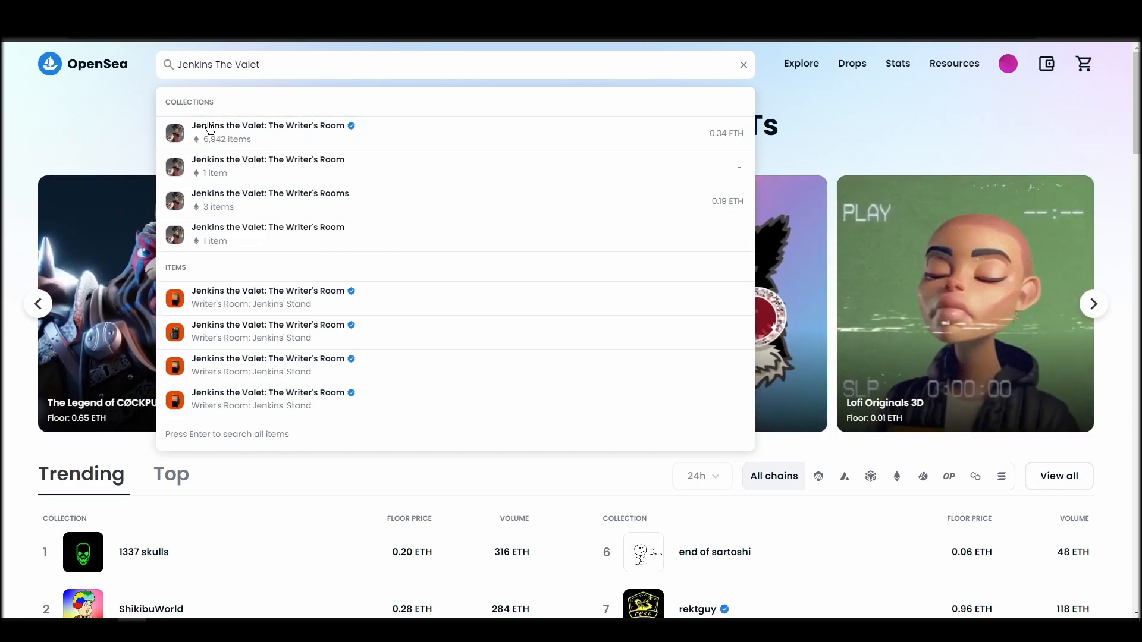
{"action": "left_click", "coordinate": [273, 133]}
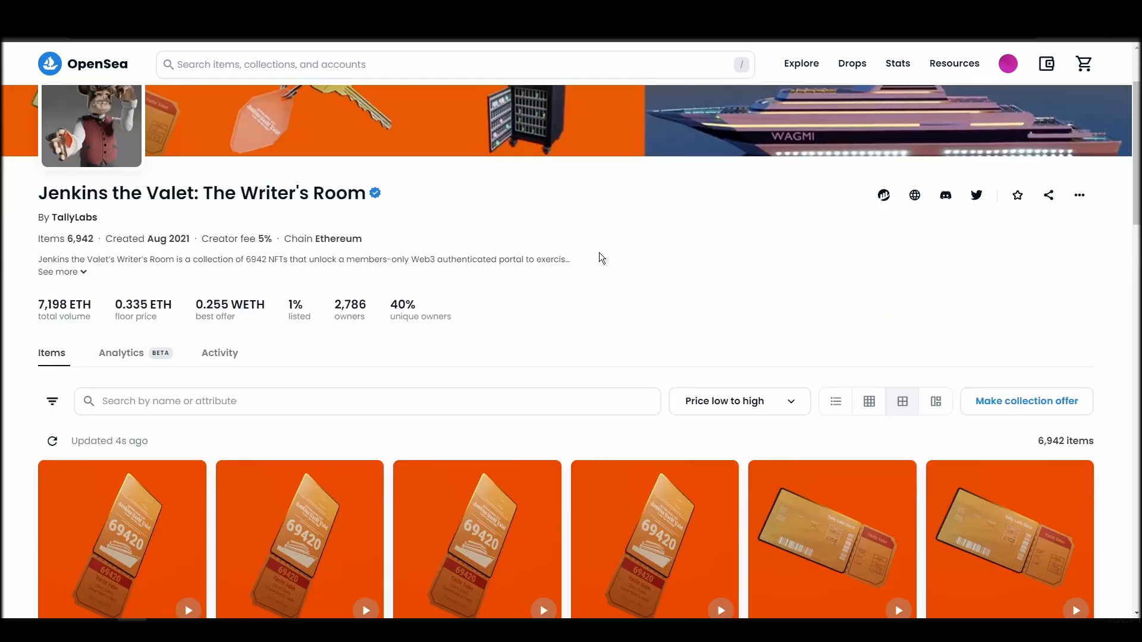
Scroll down the collection items to reach a Writer's Room: Valet Ticket listing
{"action": "scroll", "scroll_direction": "down", "scroll_amount": 3}
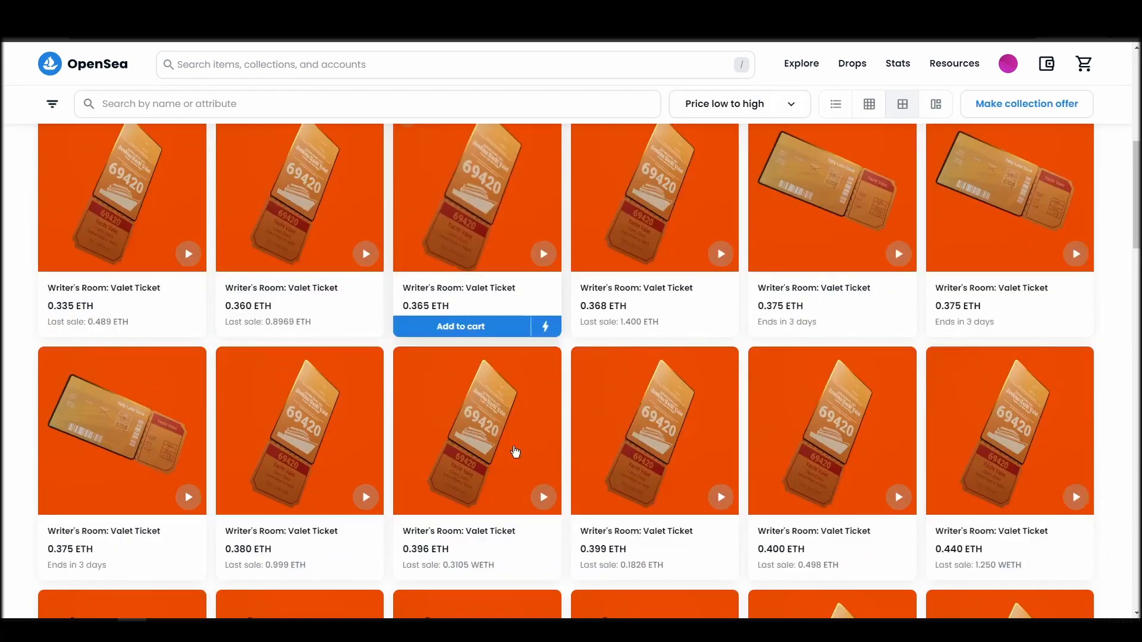
{"action": "scroll", "scroll_direction": "down", "scroll_amount": 3}
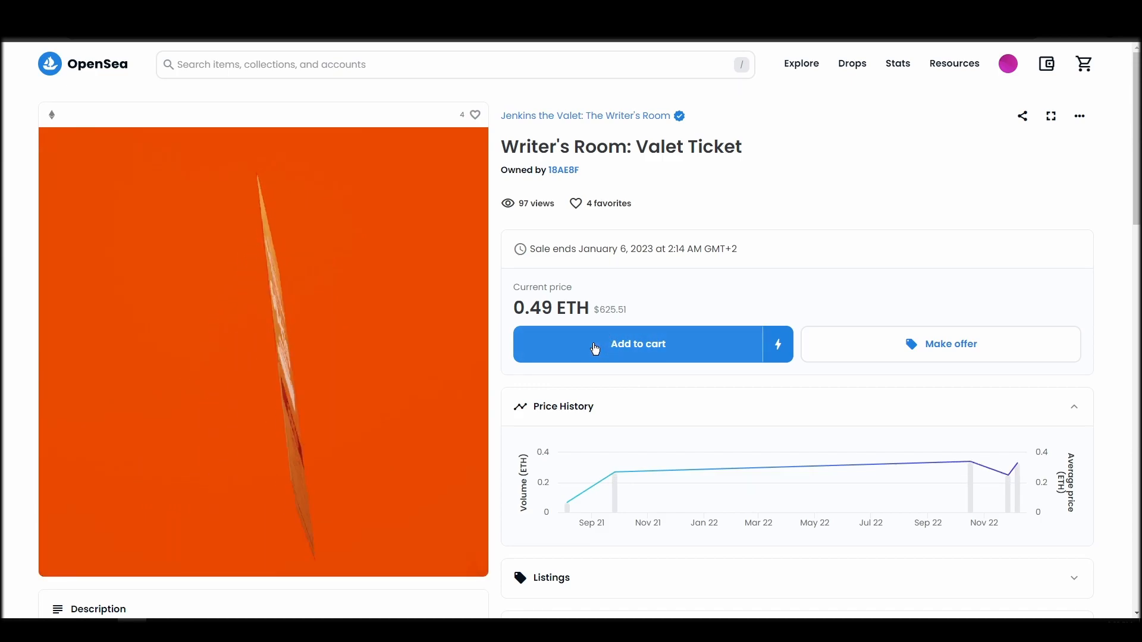
Add the 0.49 ETH Valet Ticket to the cart and proceed to complete the purchase
{"action": "left_click", "coordinate": [638, 344]}
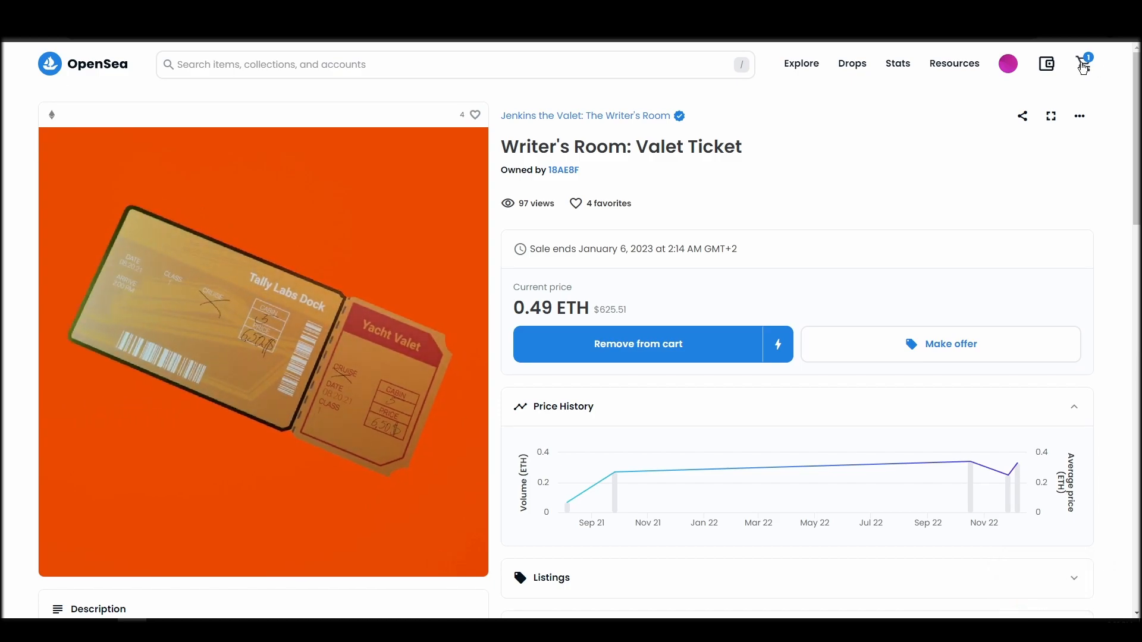
{"action": "left_click", "coordinate": [1083, 63]}
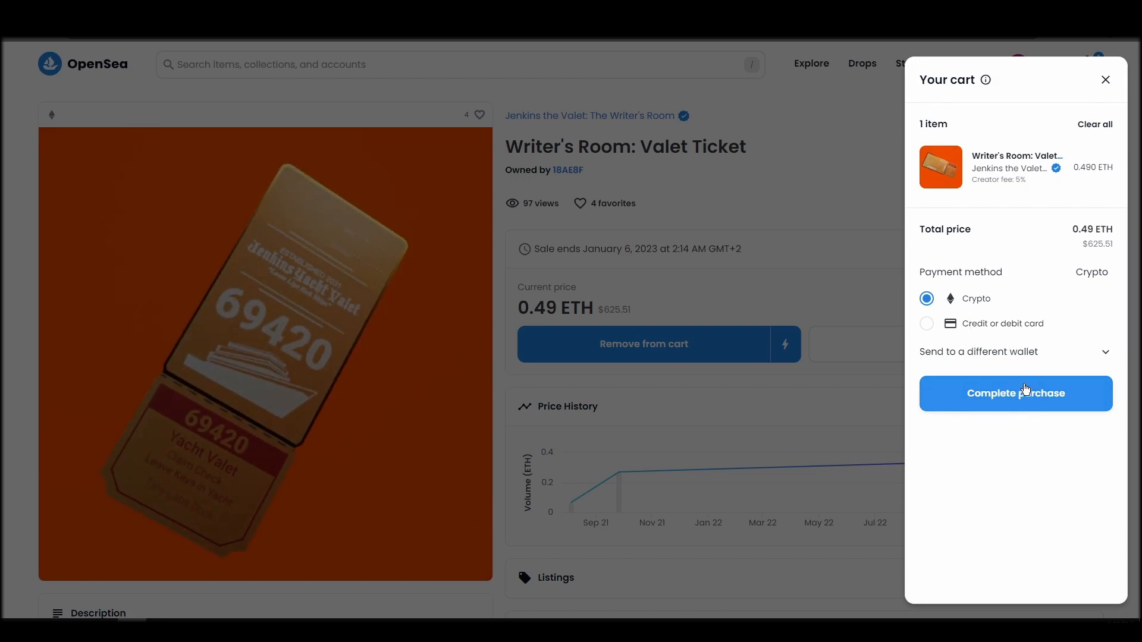
{"action": "left_click", "coordinate": [1015, 393]}
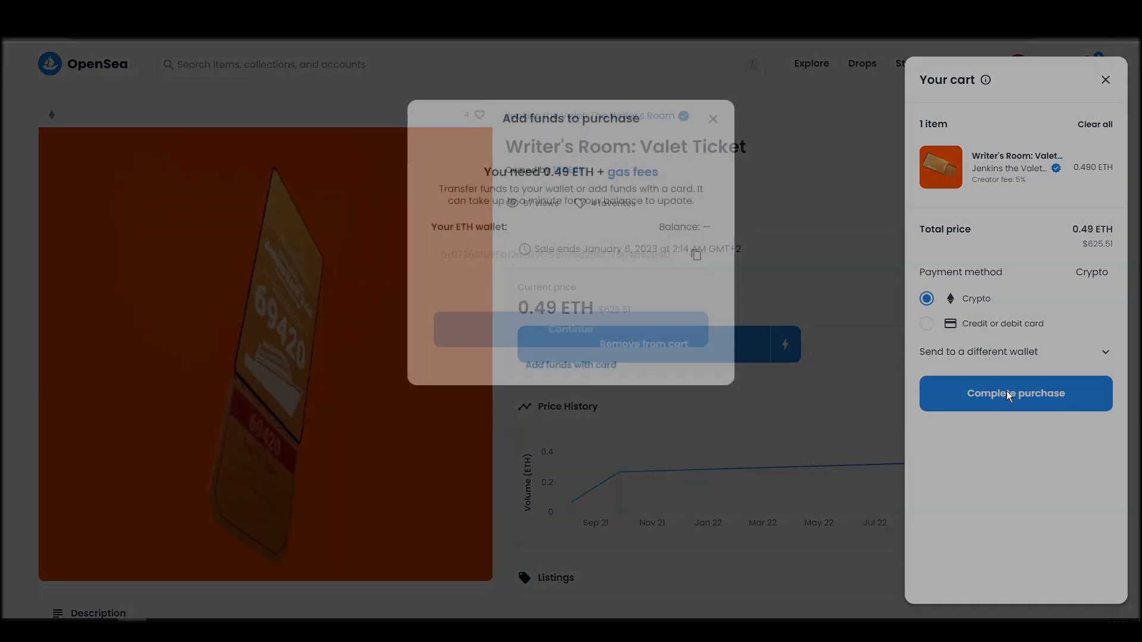